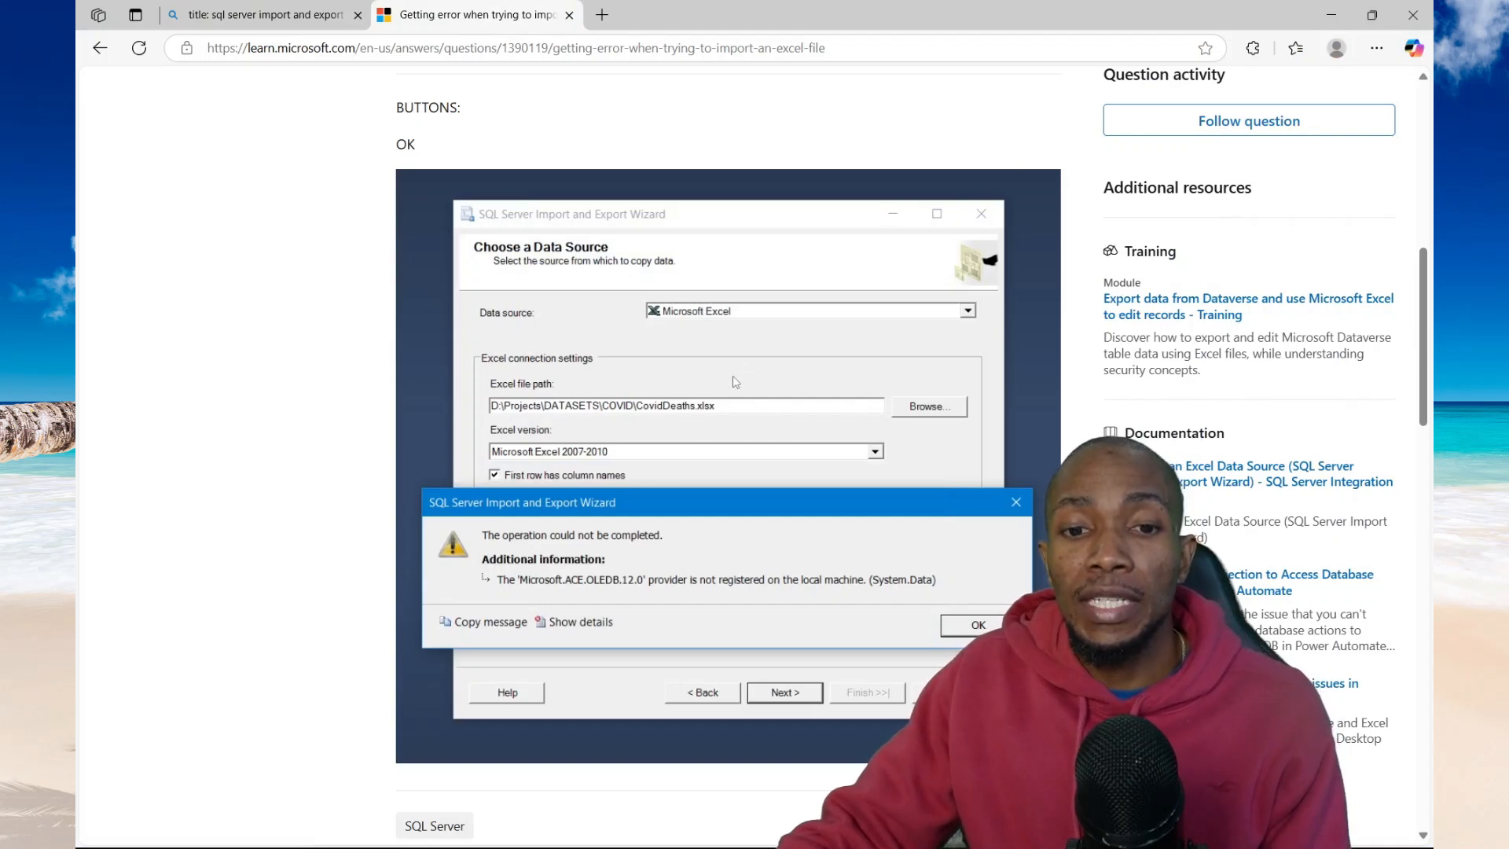
pyautogui.moveTo(545, 573)
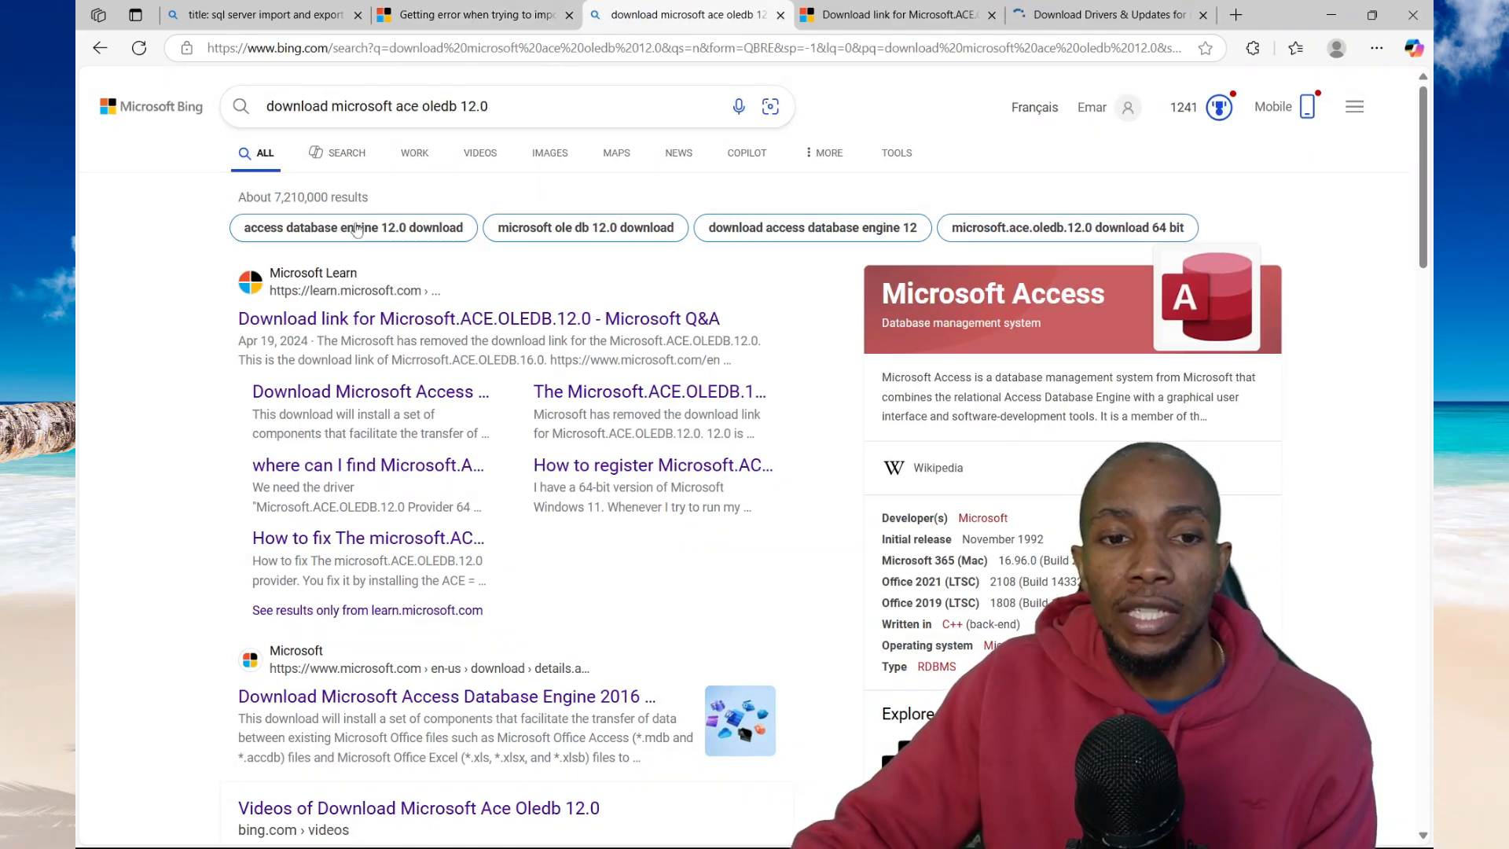
# Request the accessdatabaseengine_X64.exe download from the Access Database Engine 2016 page, then return to the error discussion
pyautogui.scroll(-3)
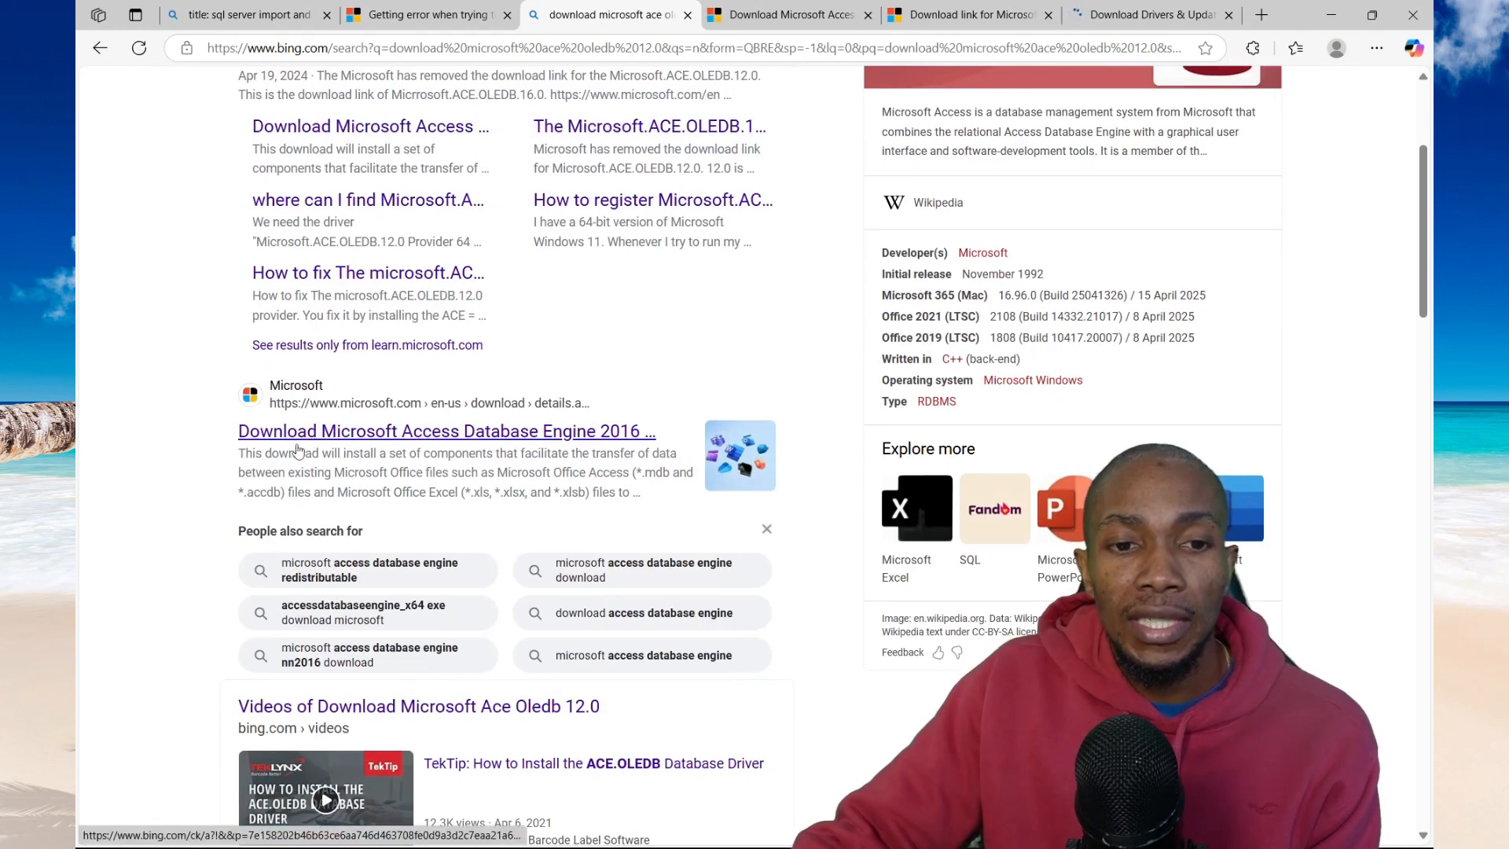
pyautogui.click(445, 430)
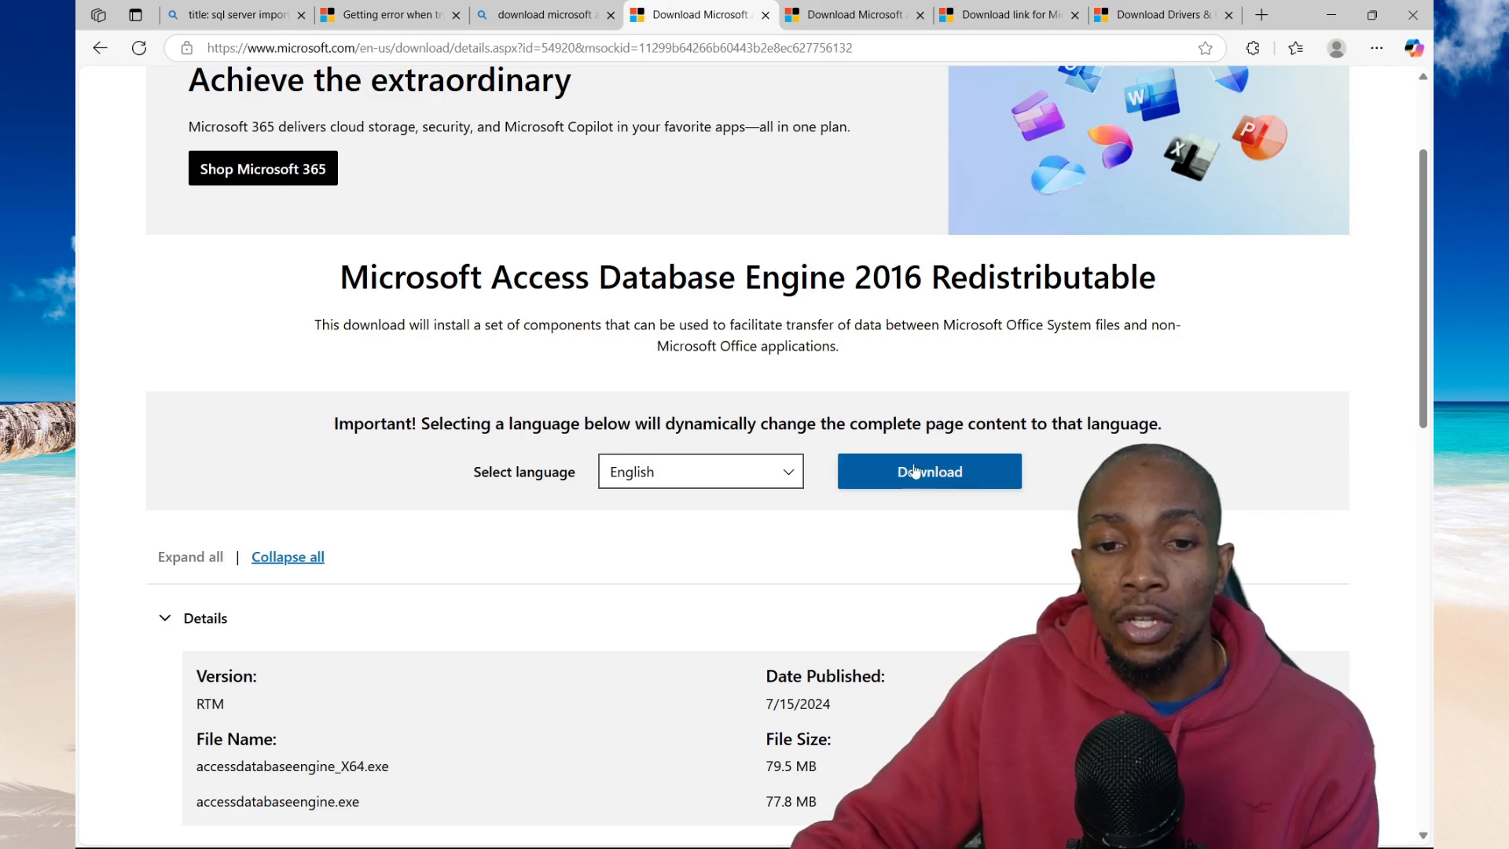
pyautogui.click(927, 470)
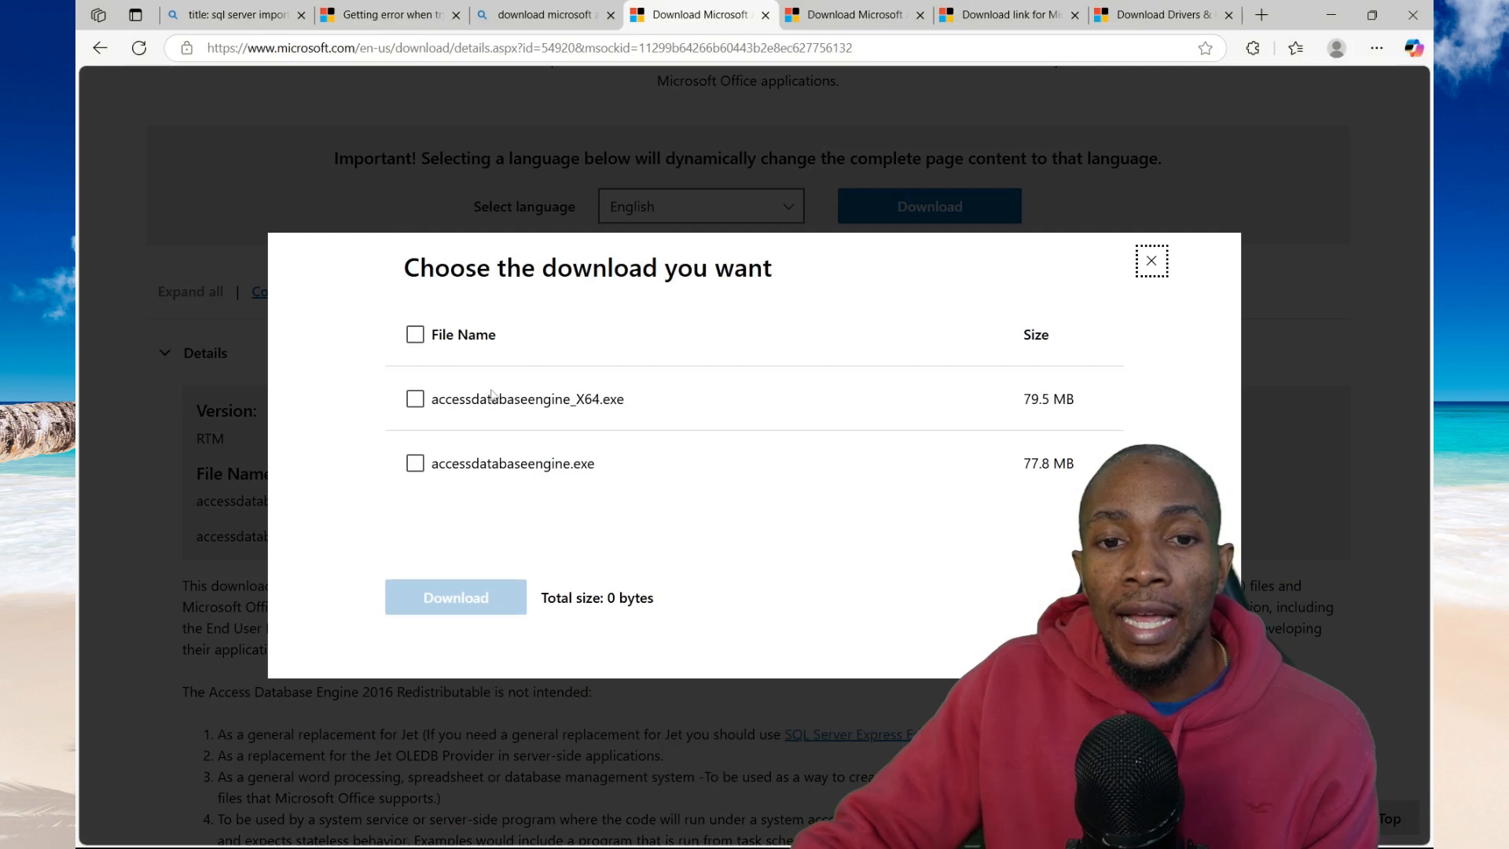
pyautogui.click(414, 398)
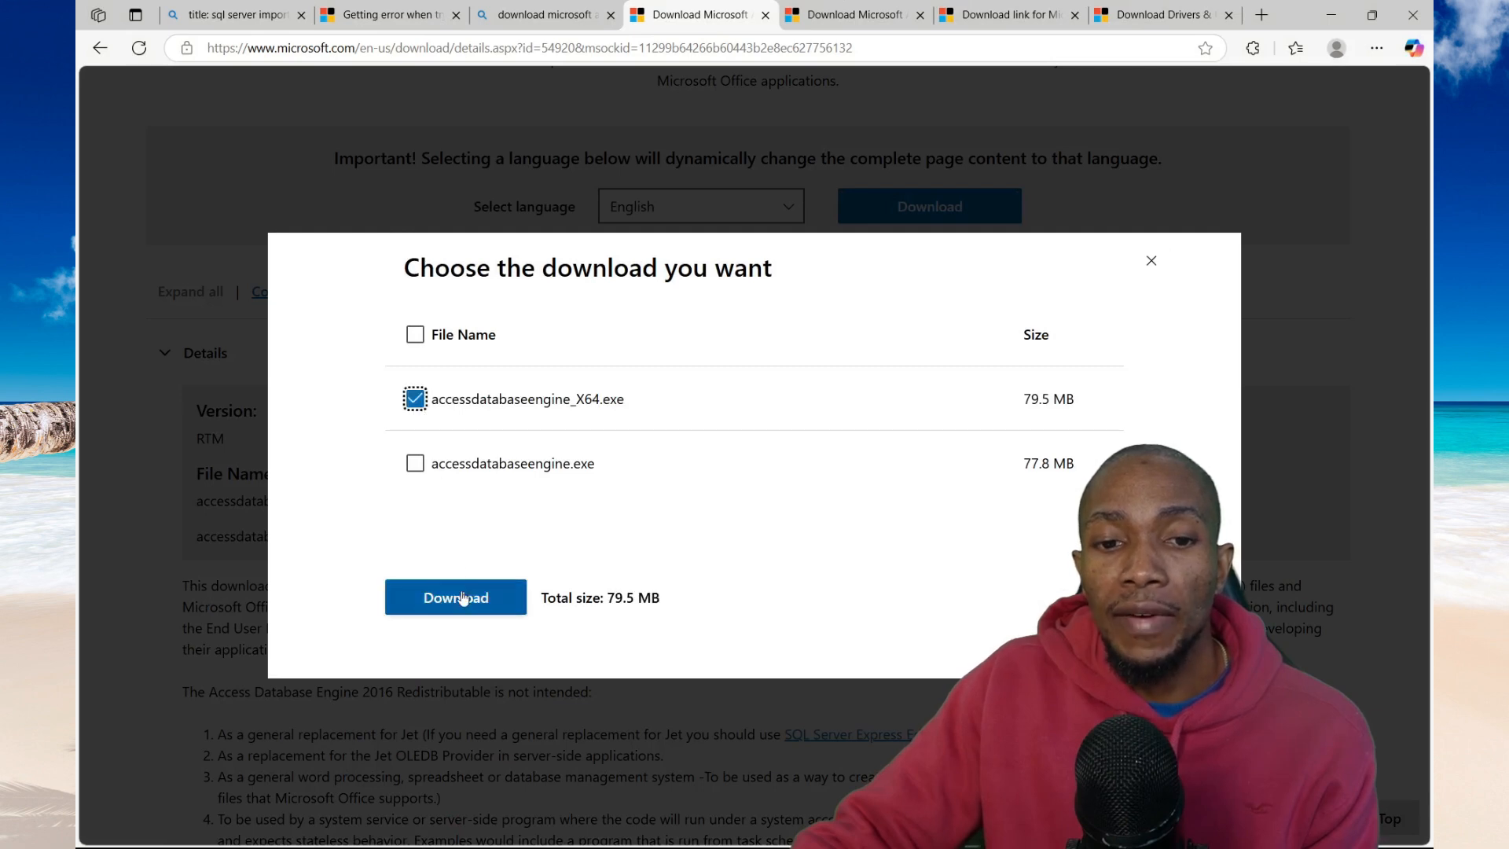
pyautogui.click(456, 597)
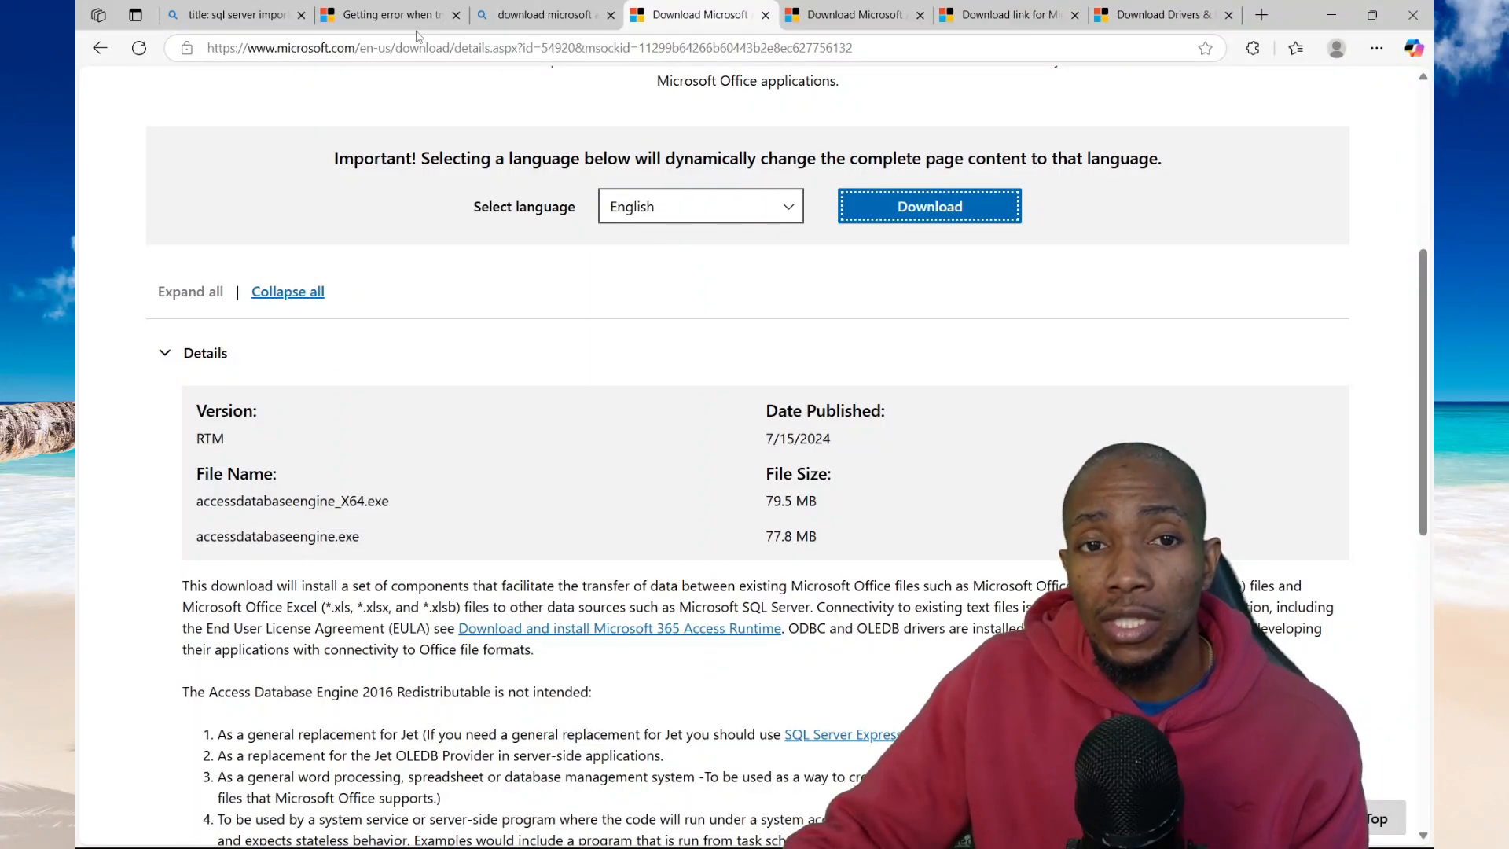
pyautogui.click(389, 15)
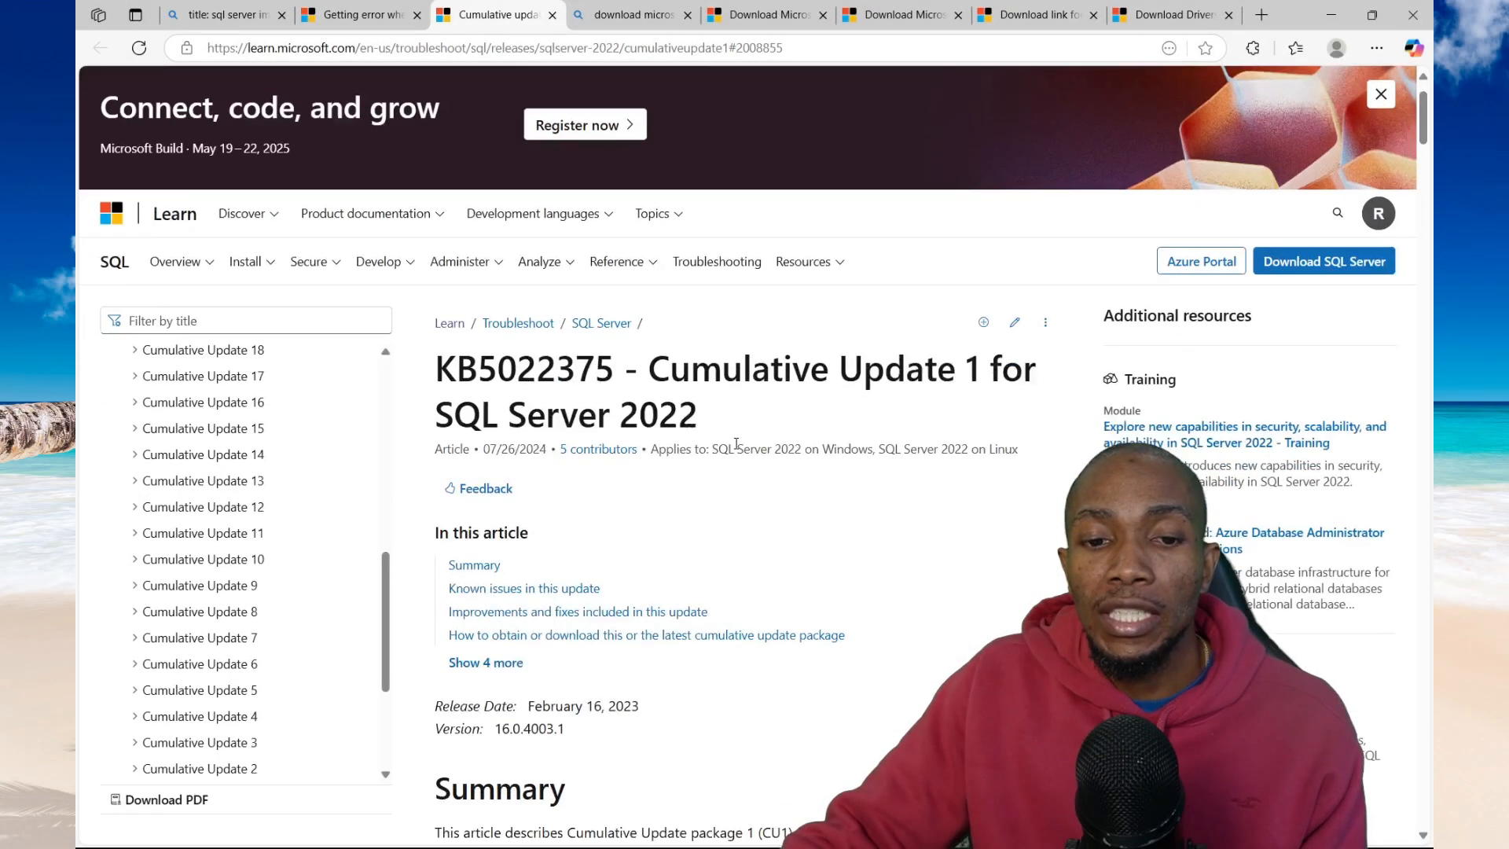
# Find fix 2008855 for the Import and Export Wizard assembly-load error in the KB5022375 article
pyautogui.scroll(-3)
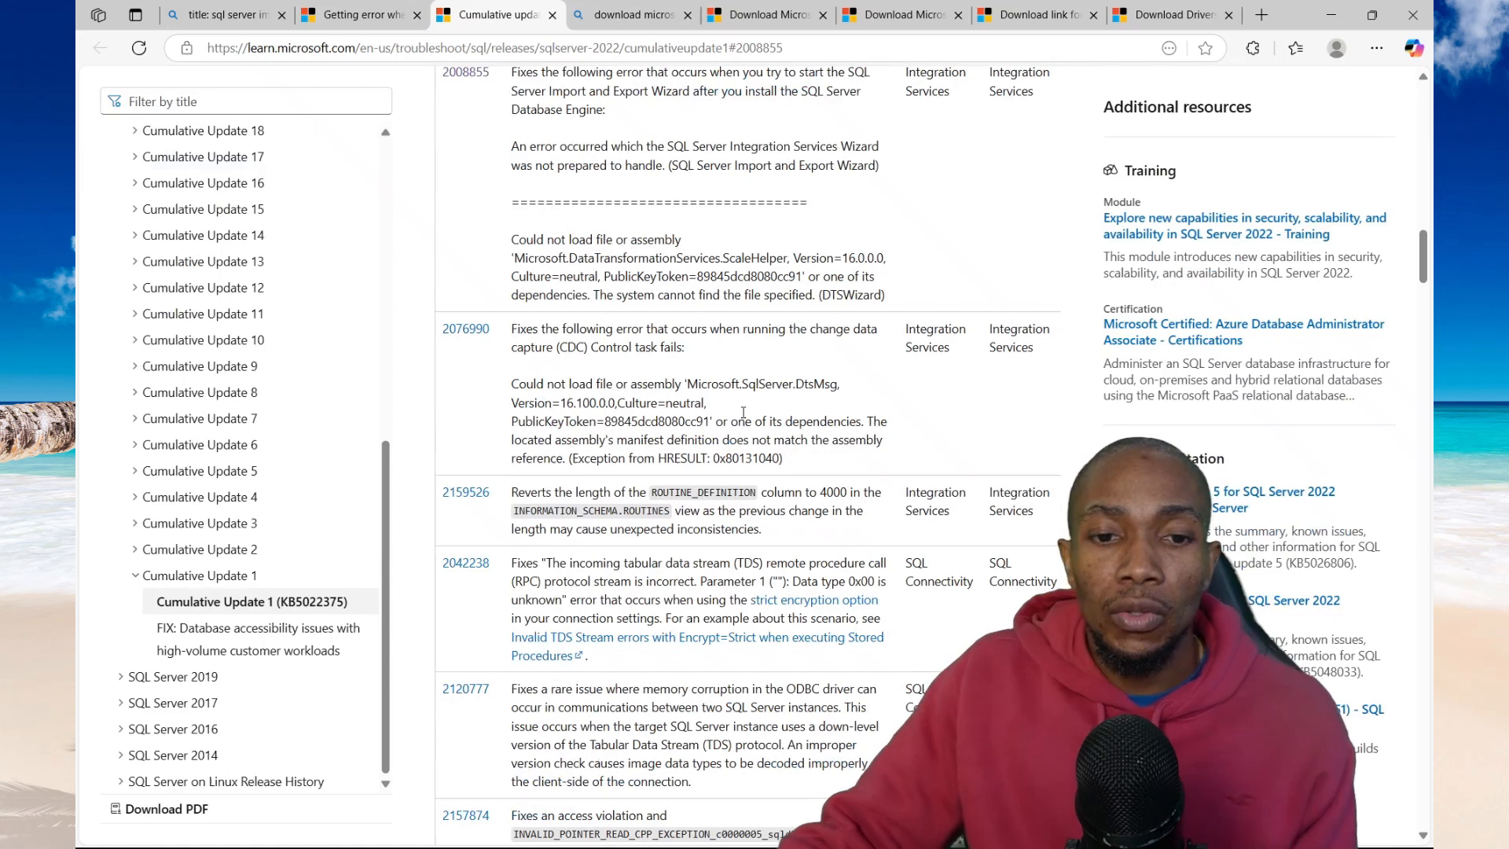
pyautogui.write('200')
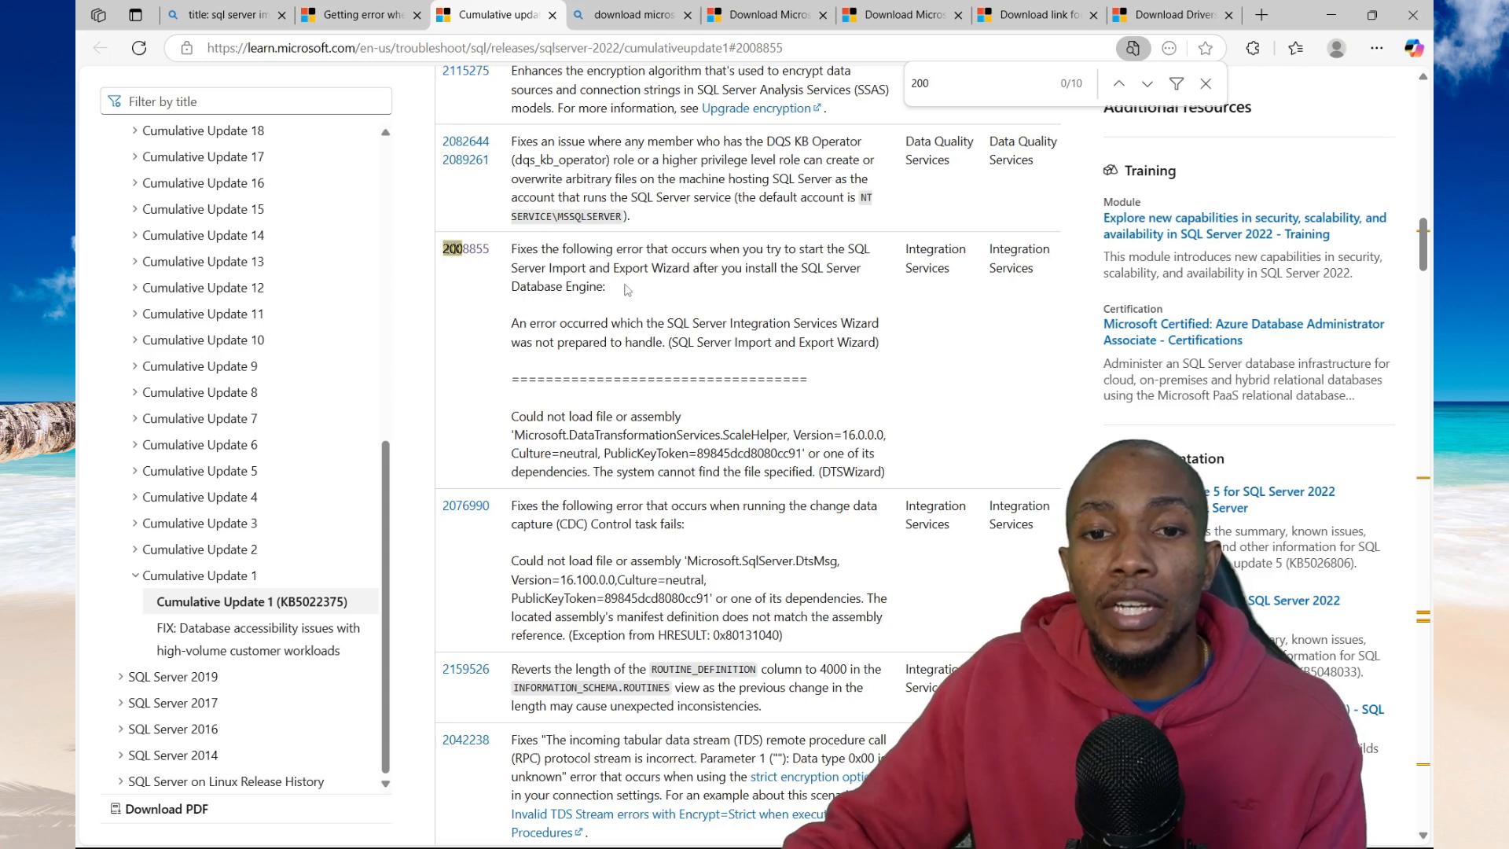
pyautogui.moveTo(697, 283)
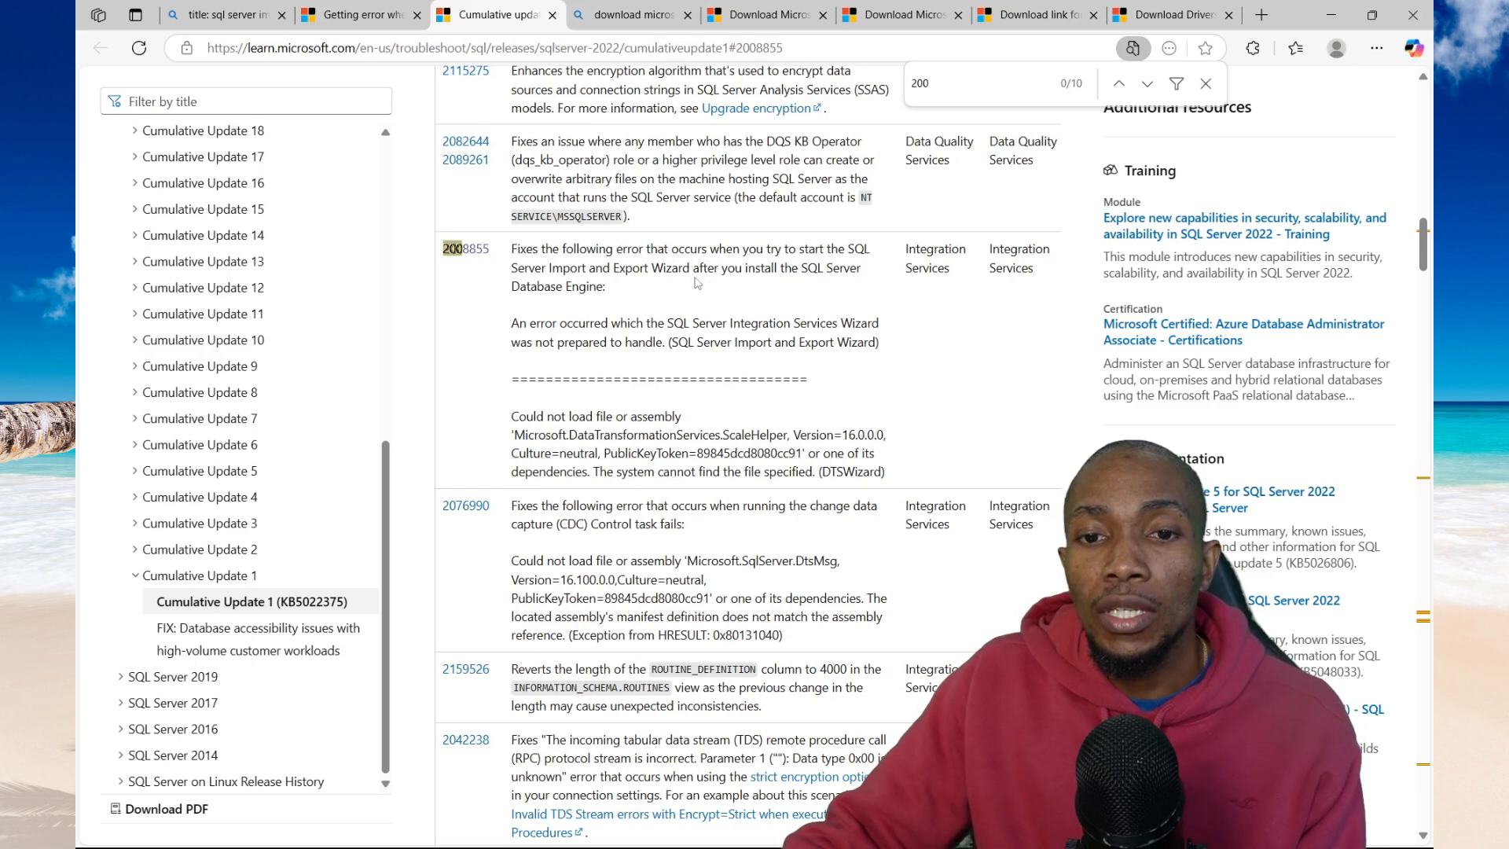
pyautogui.moveTo(309, 316)
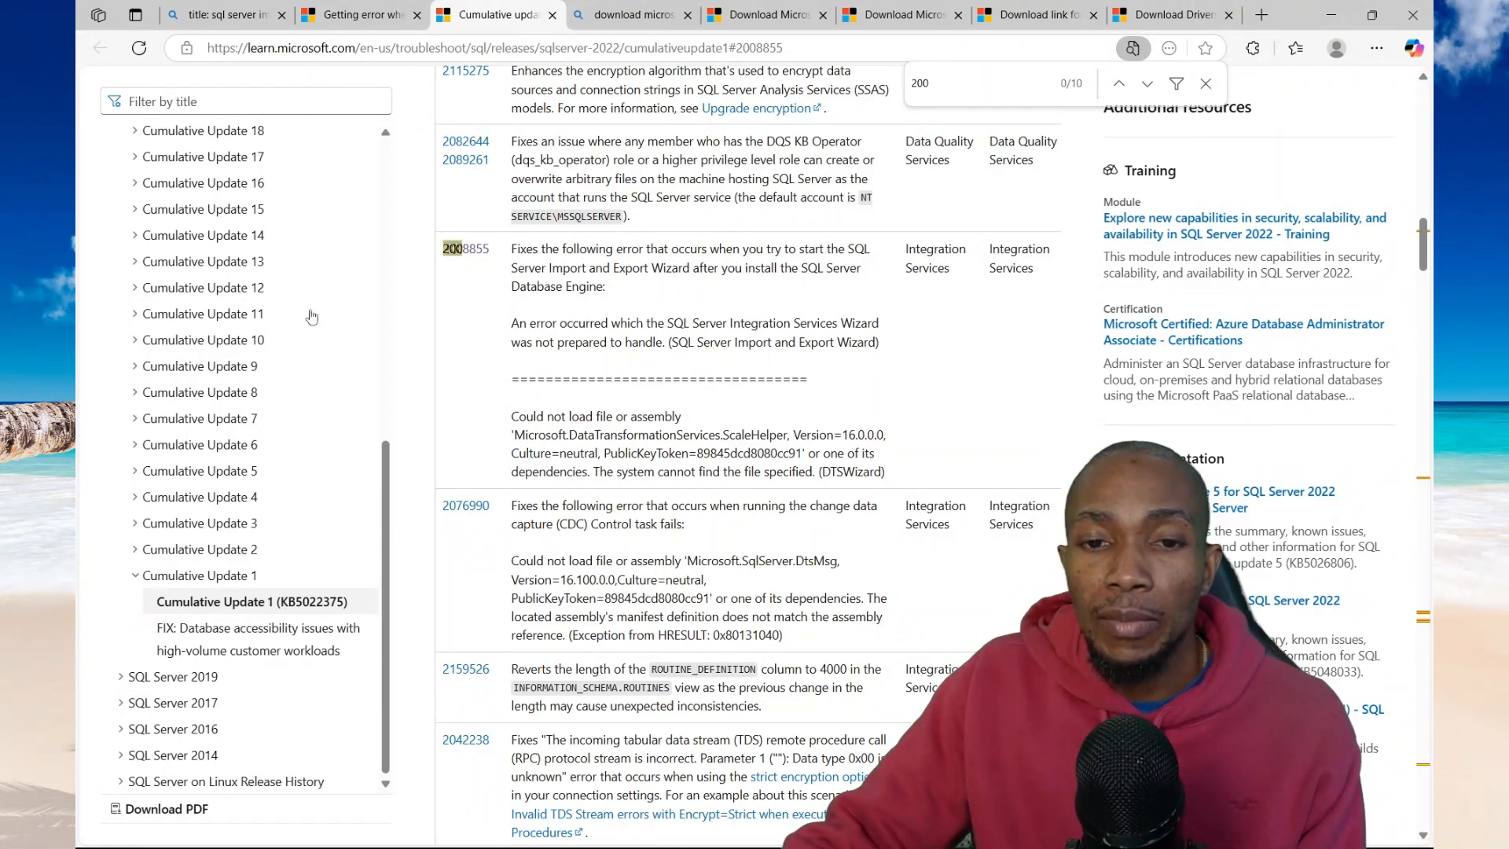
pyautogui.click(103, 828)
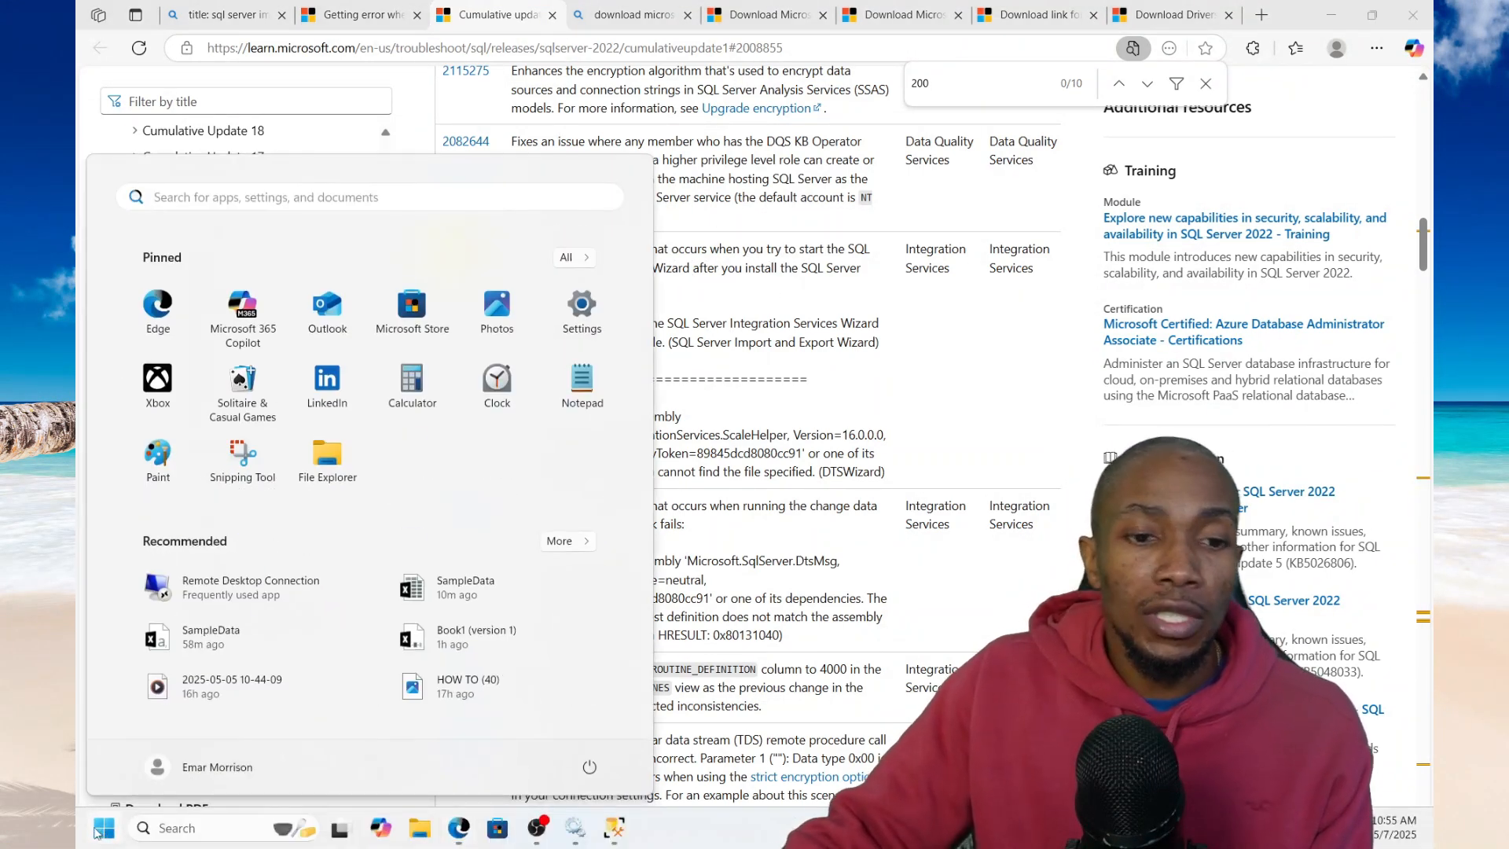
# Start the Import and Export Wizard with Microsoft Excel as data source and browse for the workbook
pyautogui.click(104, 828)
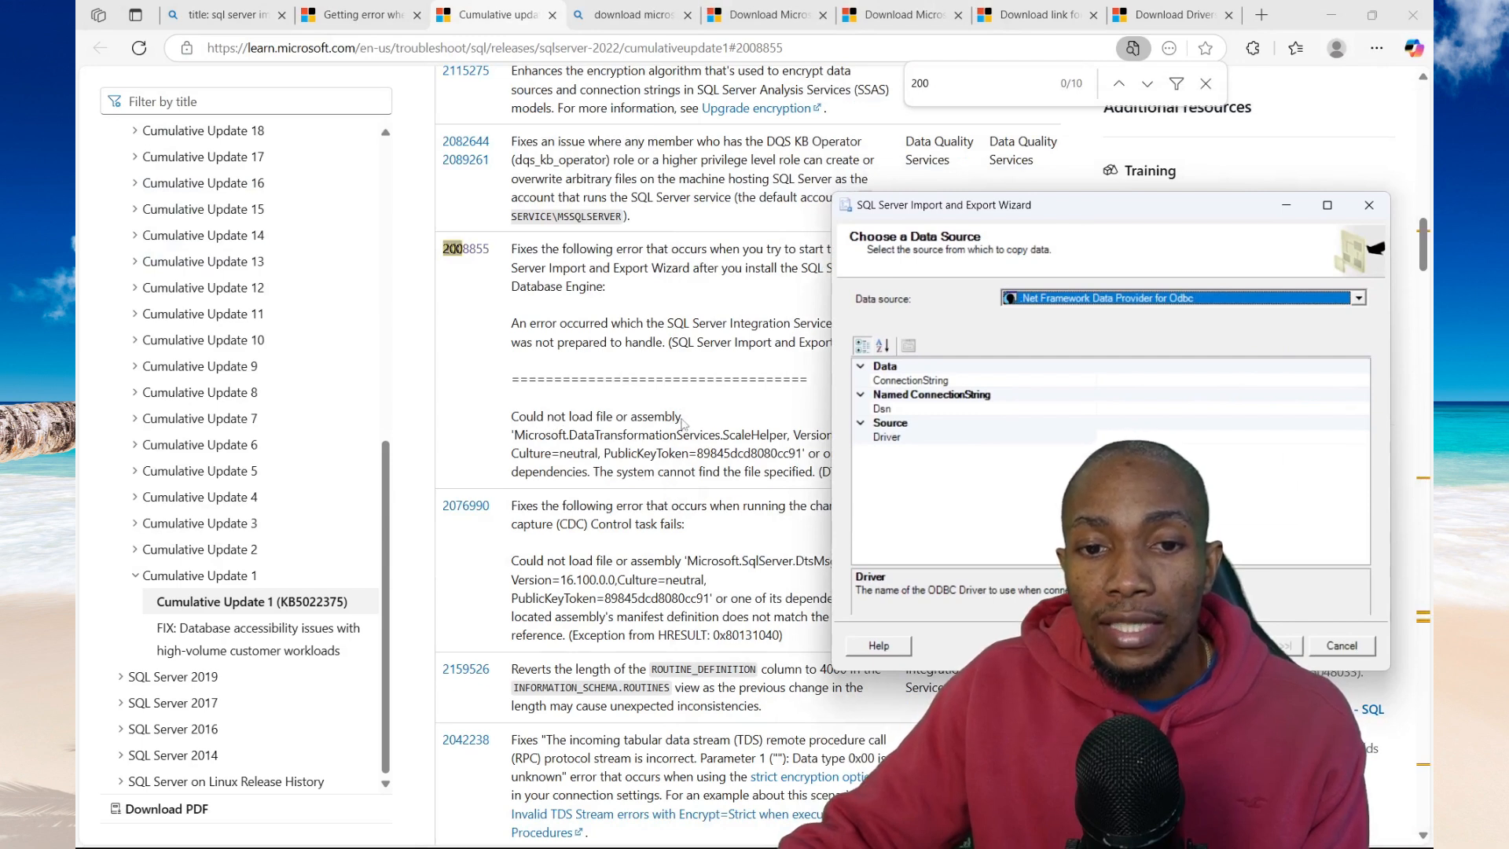
pyautogui.scroll(-3)
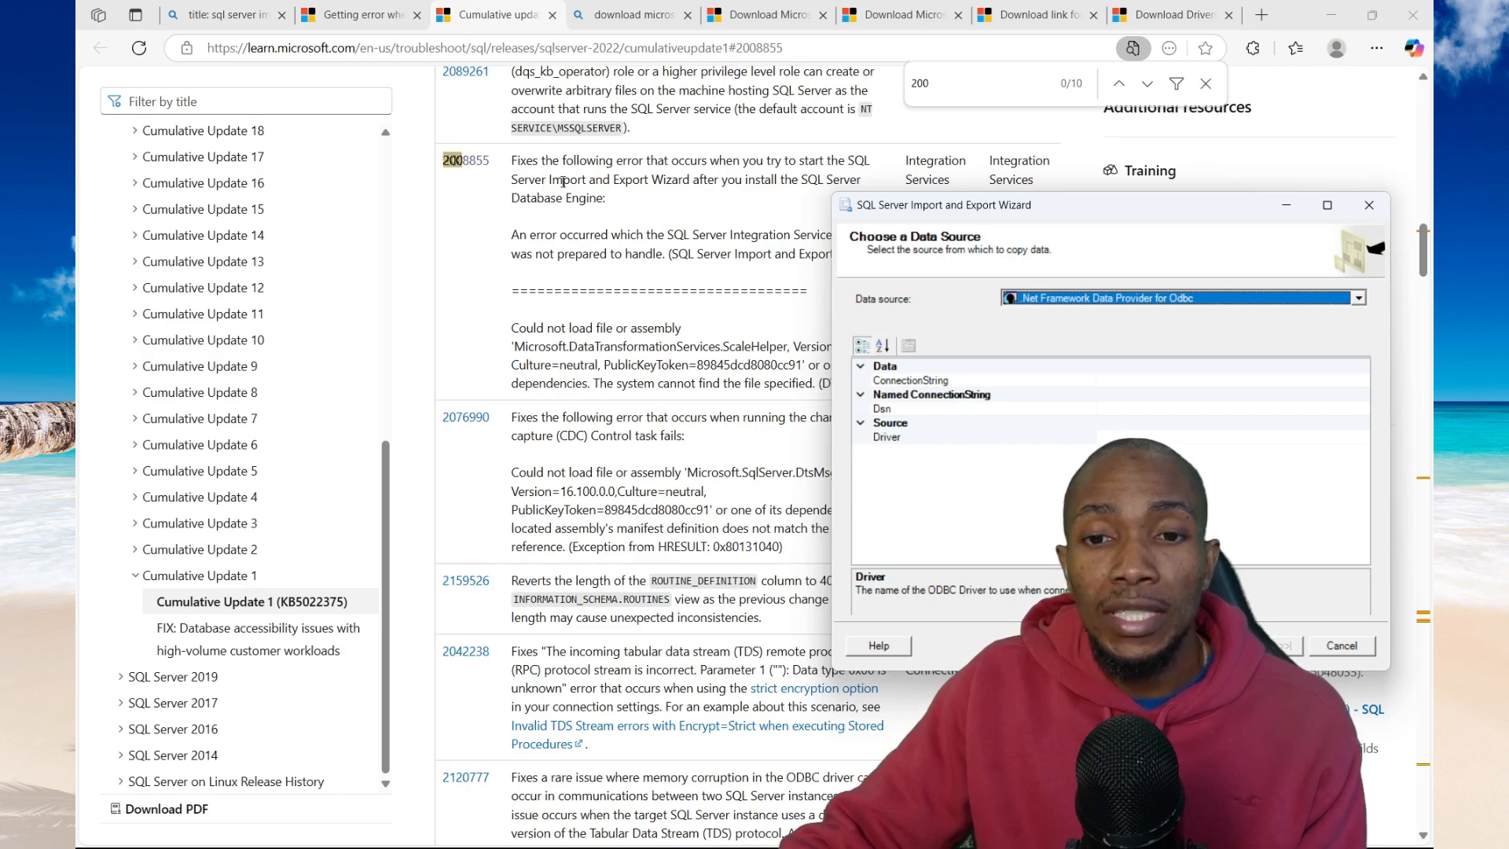
pyautogui.moveTo(627, 268)
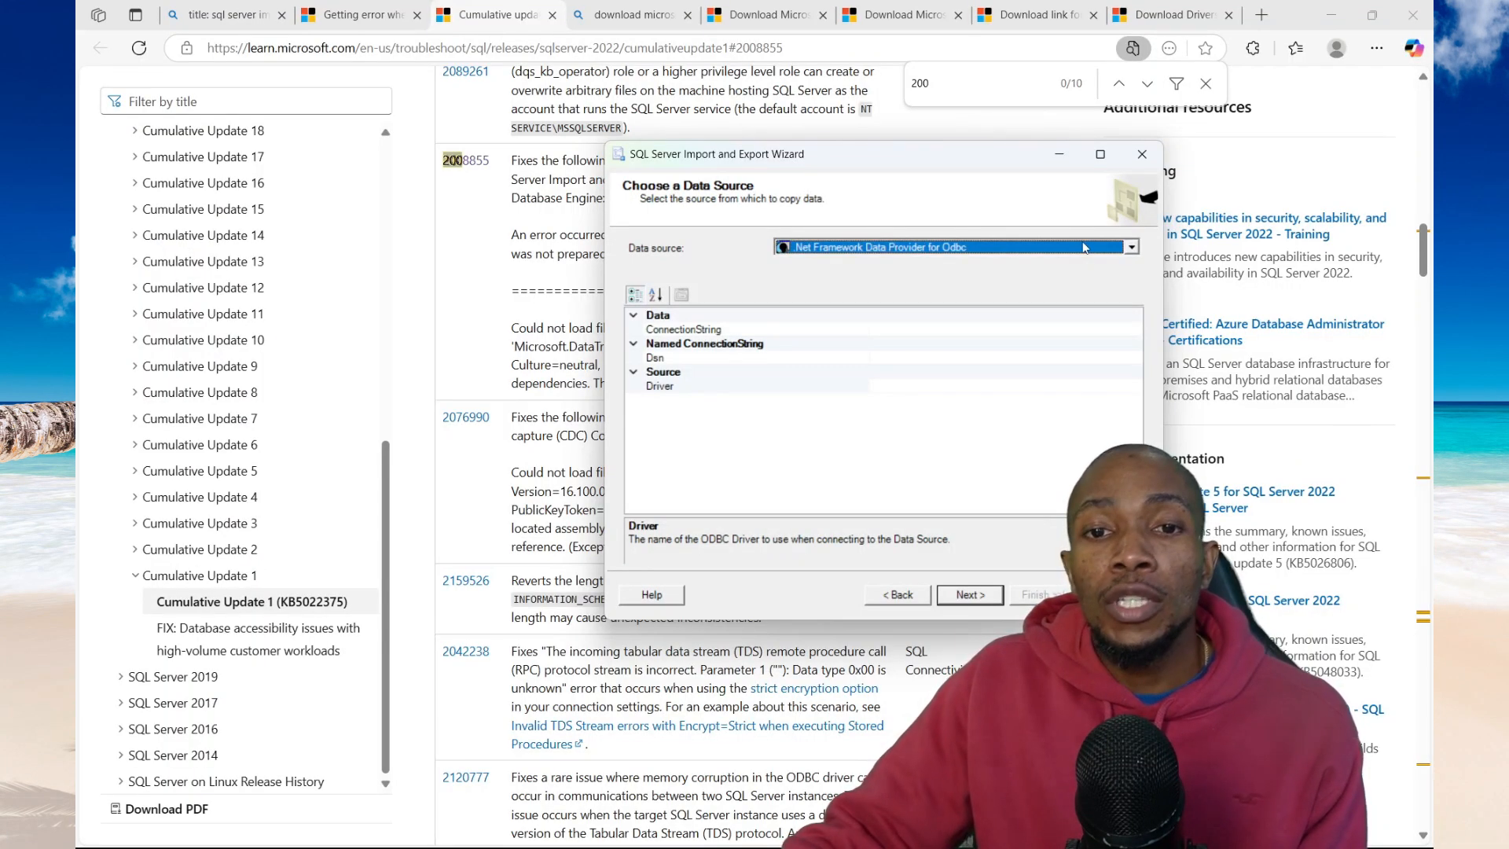
pyautogui.moveTo(1106, 264)
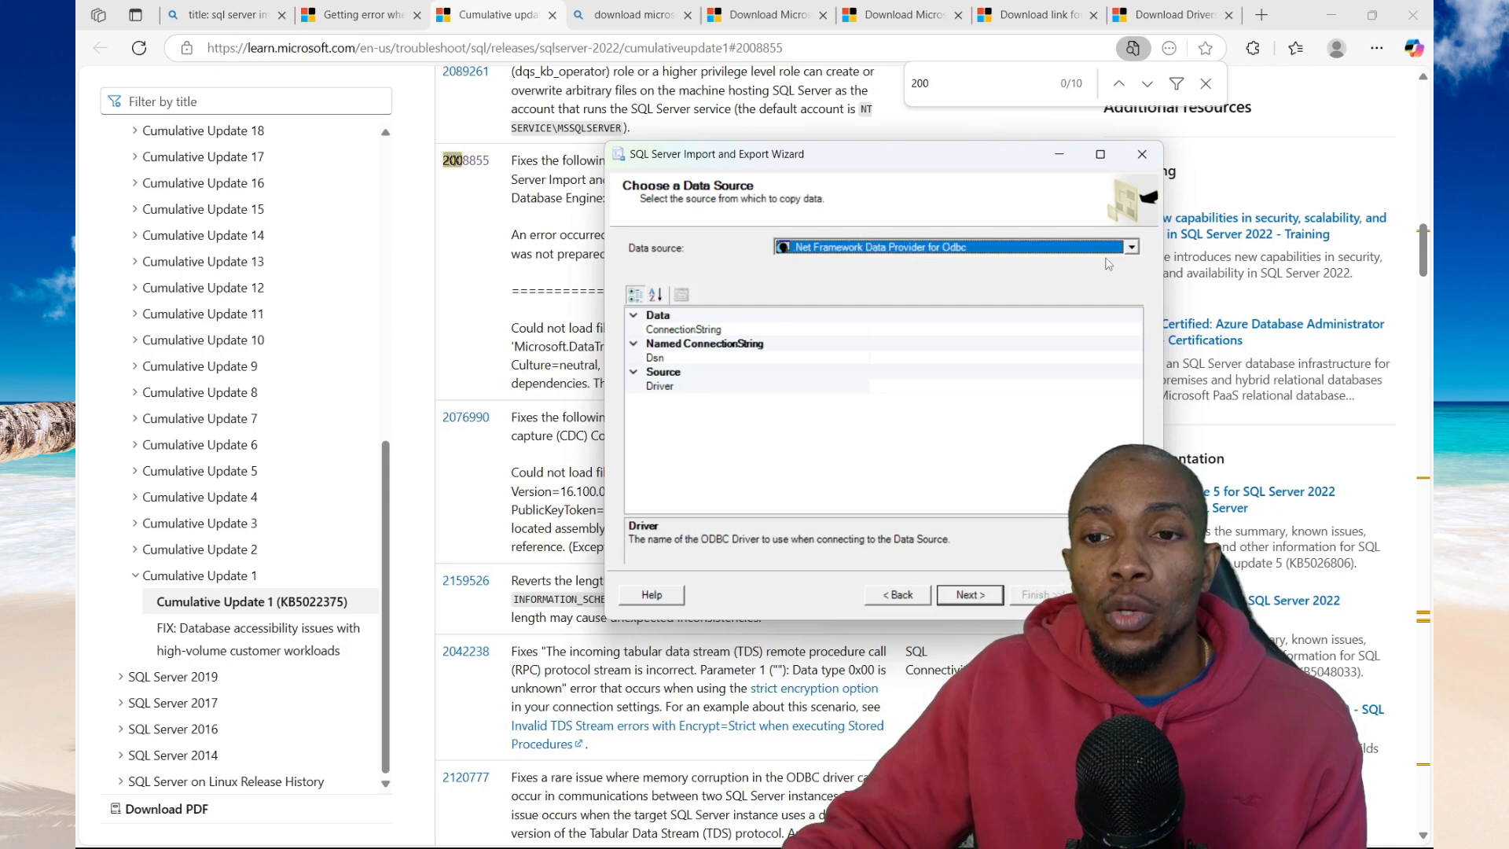
pyautogui.click(1130, 247)
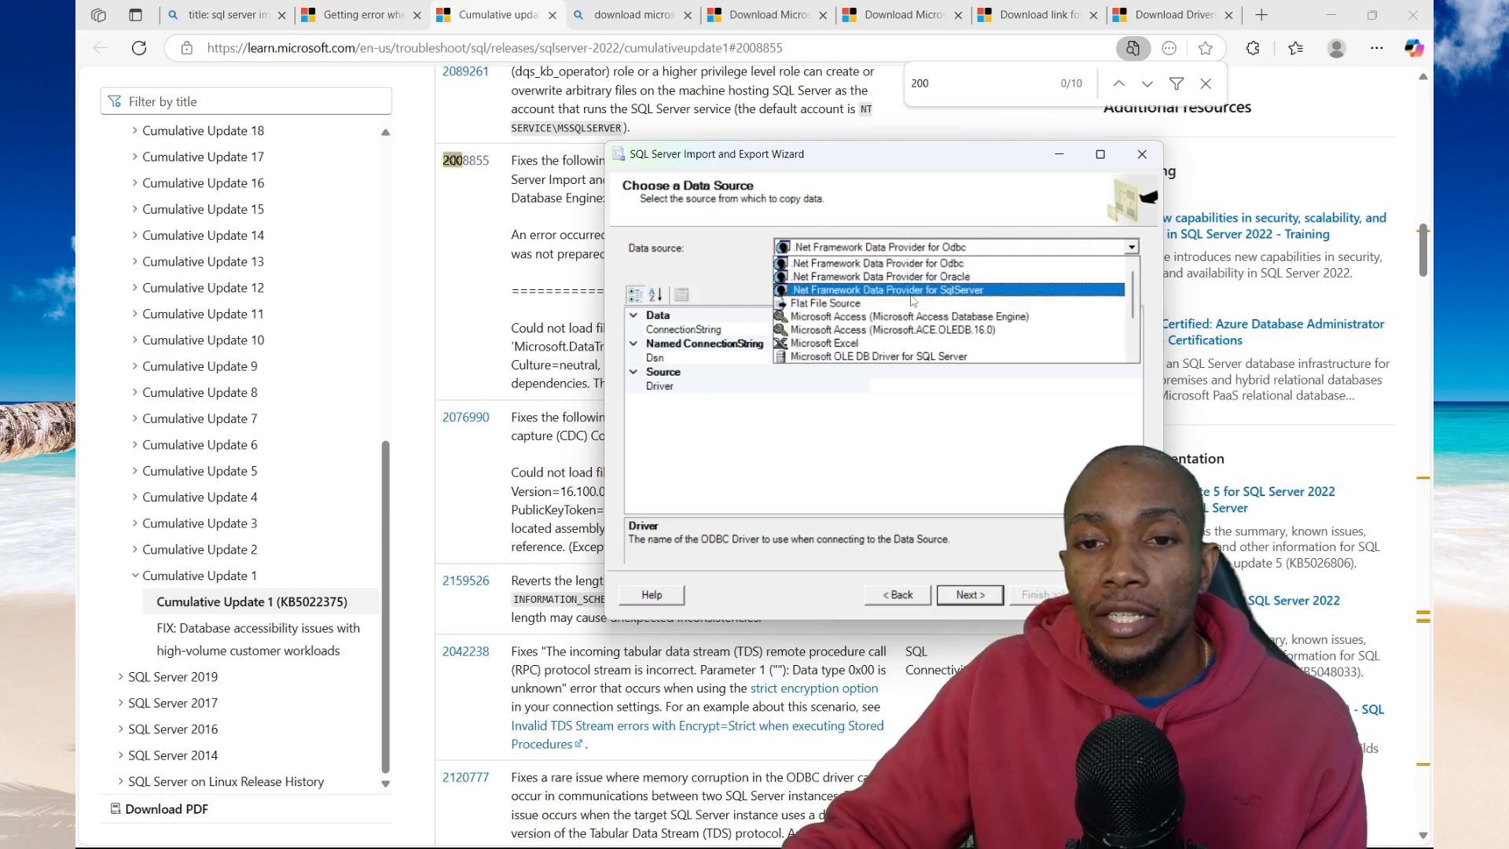
pyautogui.click(863, 343)
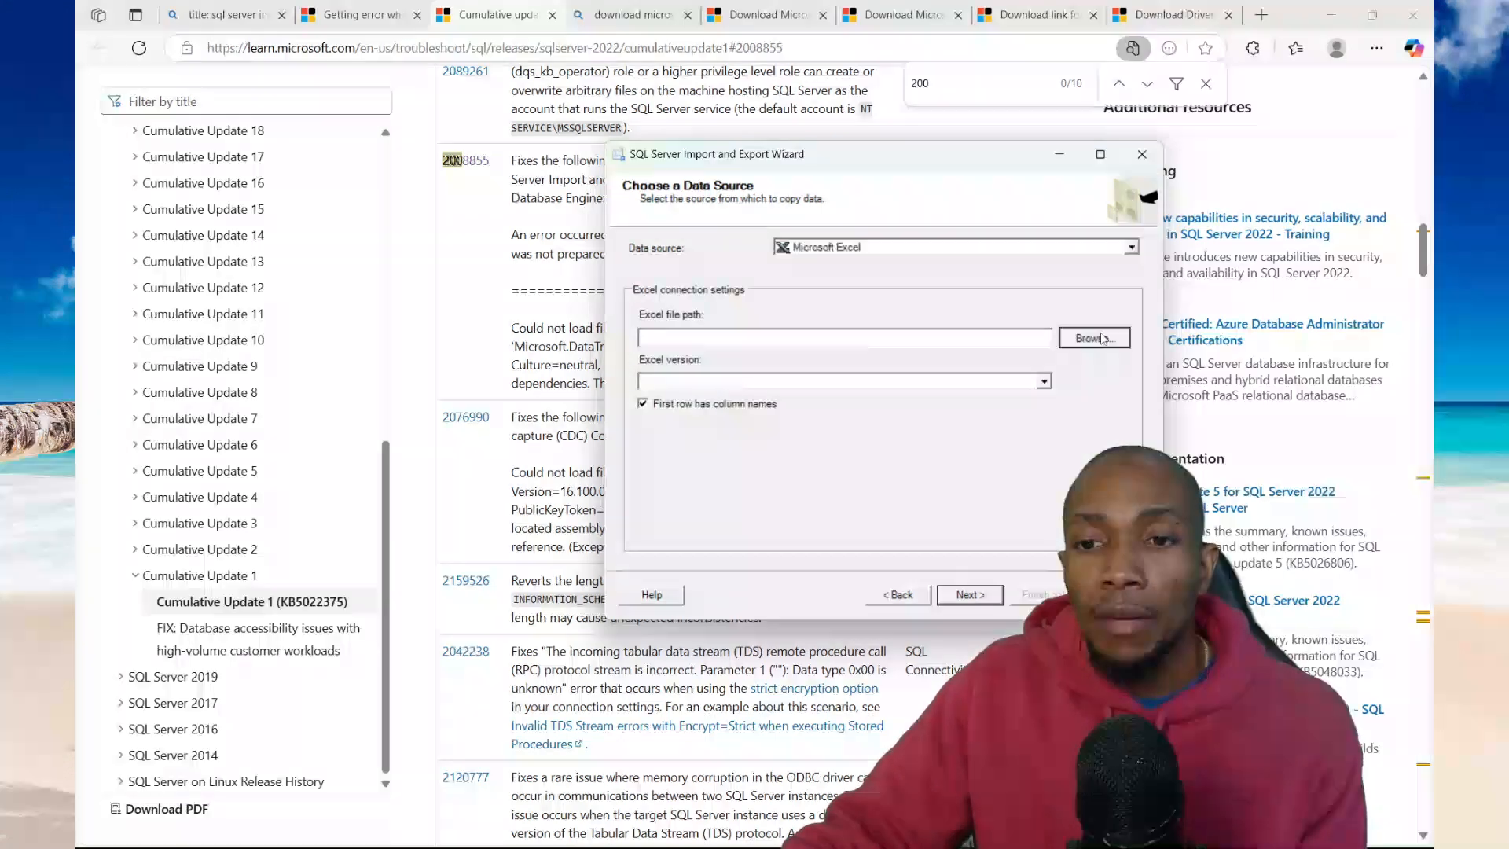
pyautogui.click(1092, 338)
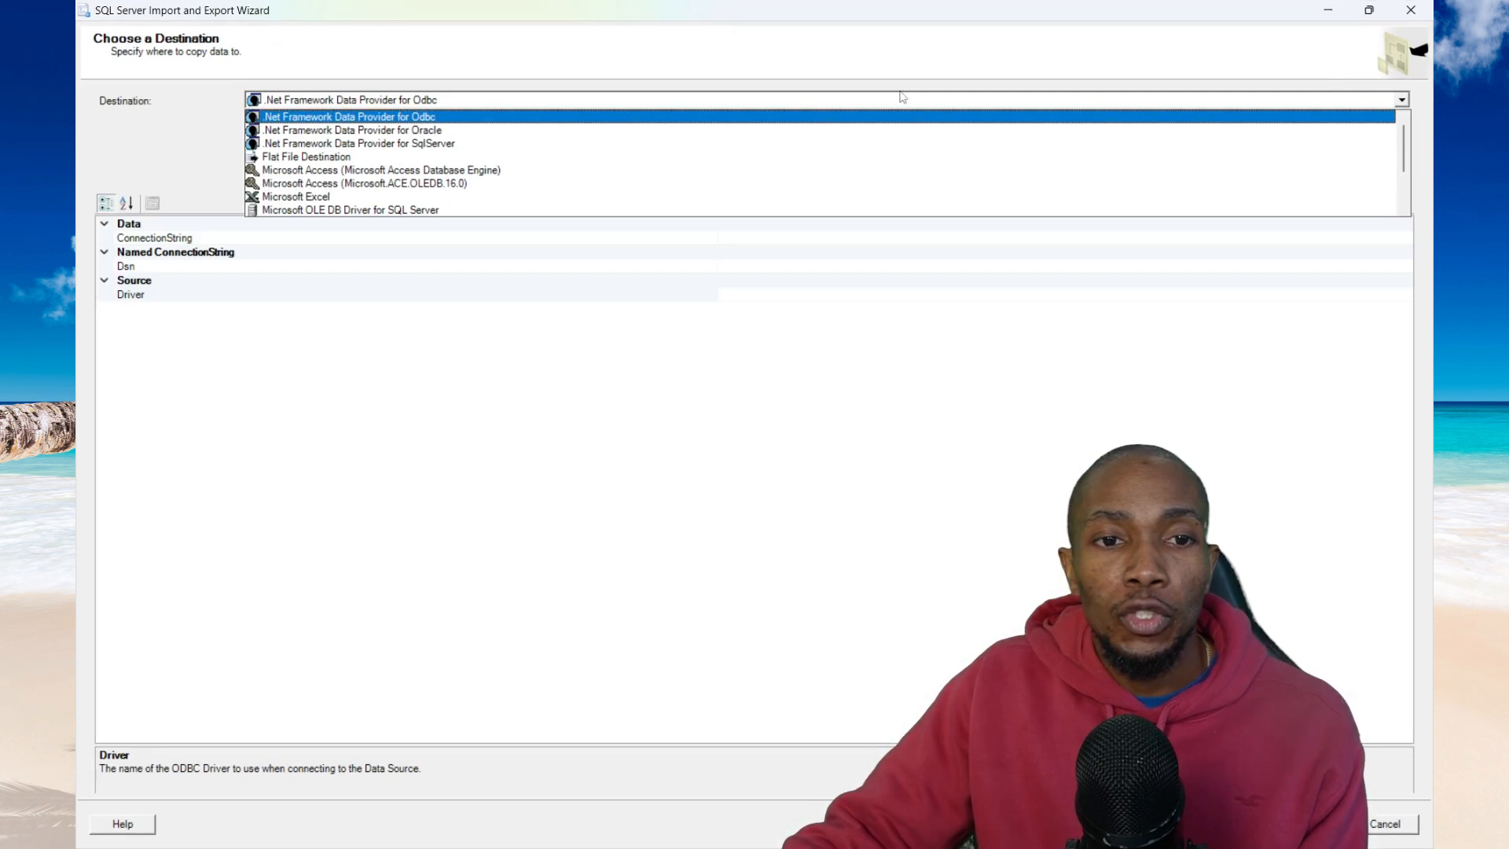
# Make Microsoft OLE DB Provider for SQL Server on (local)\demo with the Demo database the destination
pyautogui.click(350, 209)
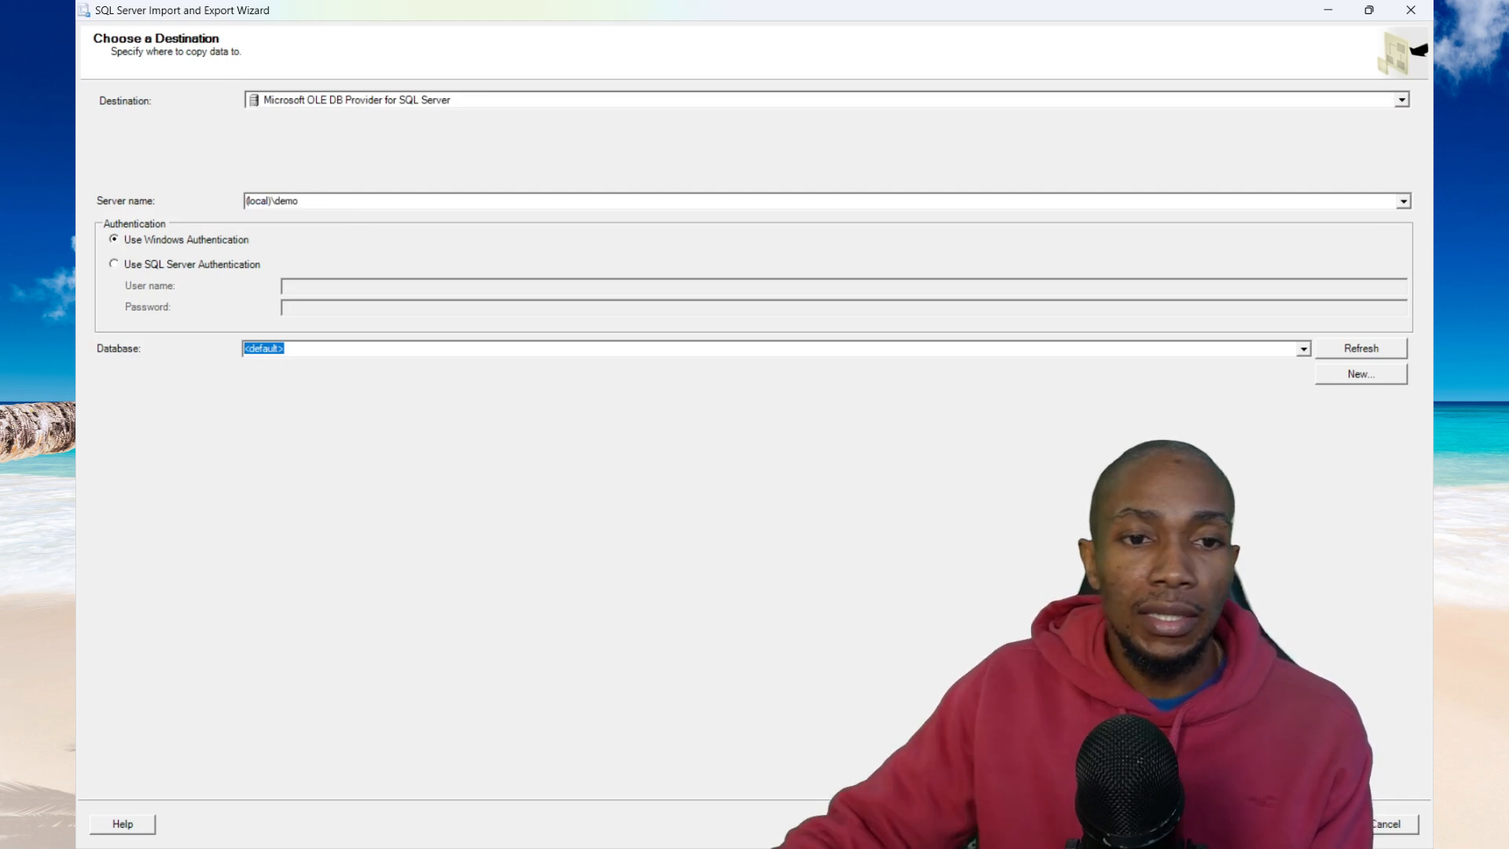
pyautogui.click(1302, 348)
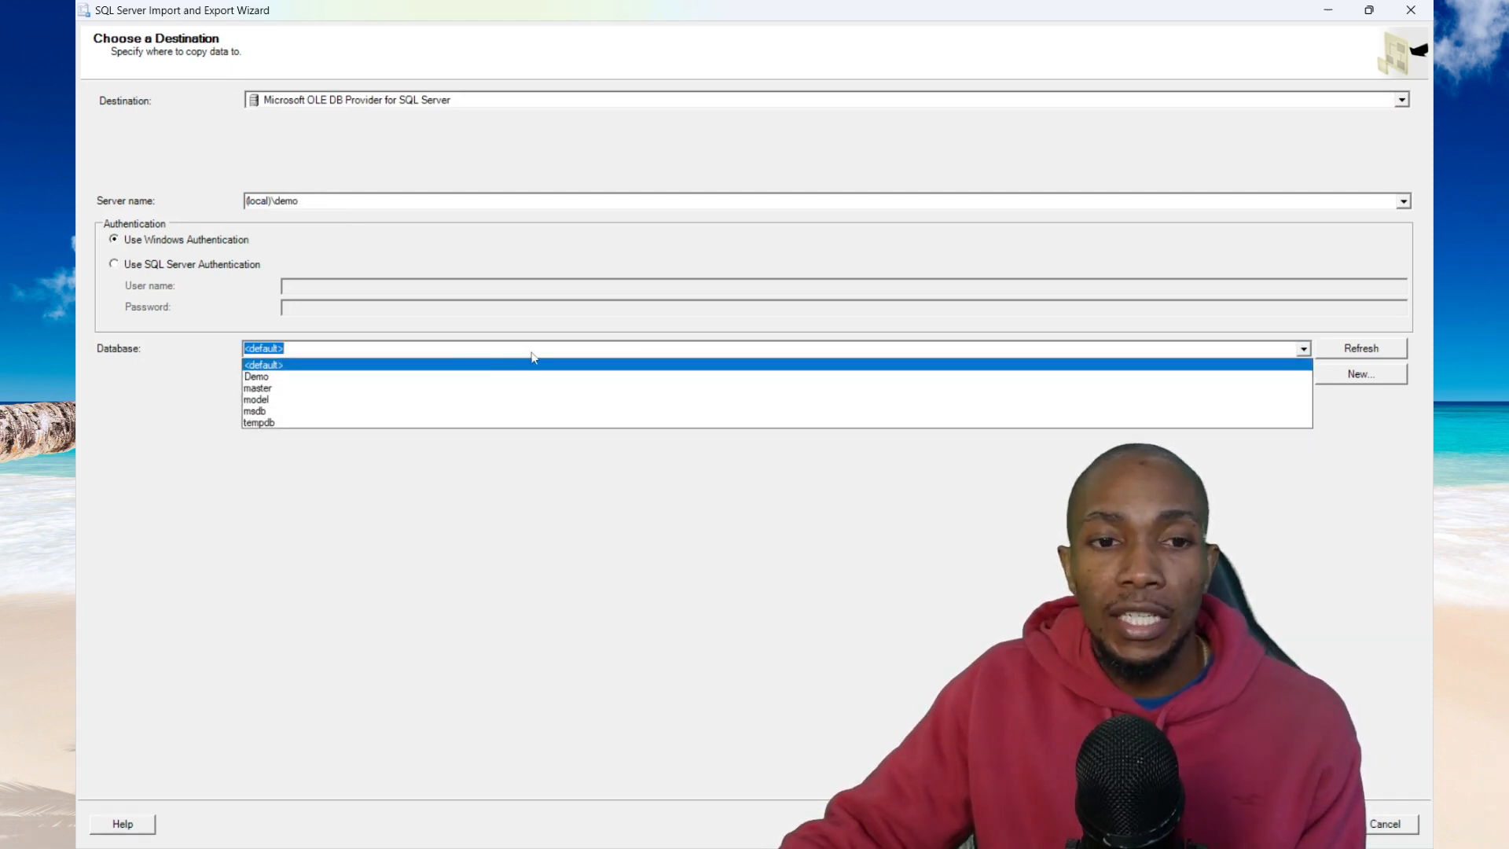
pyautogui.click(256, 375)
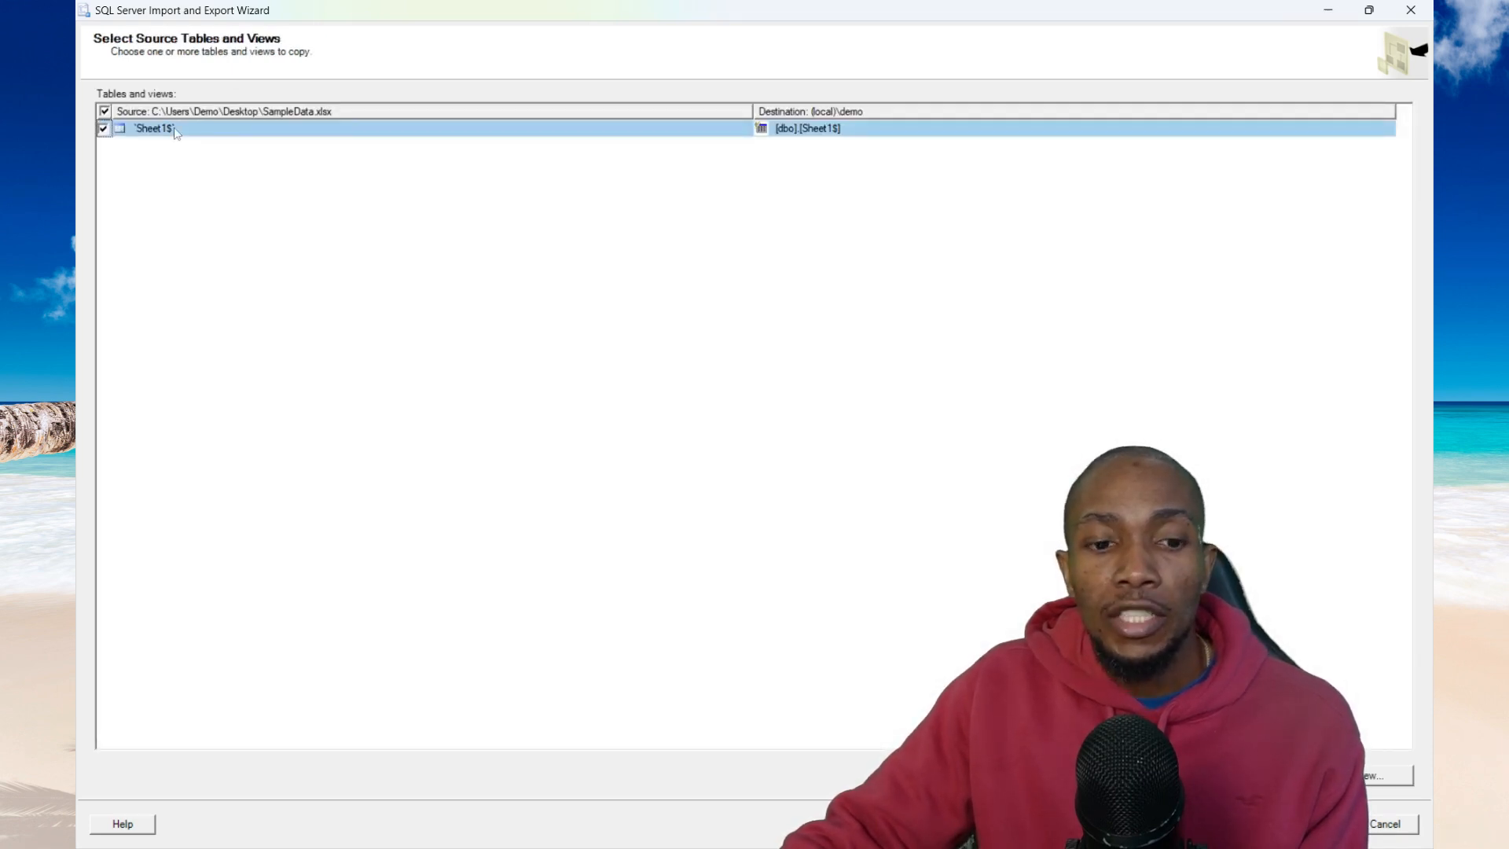
pyautogui.moveTo(975, 129)
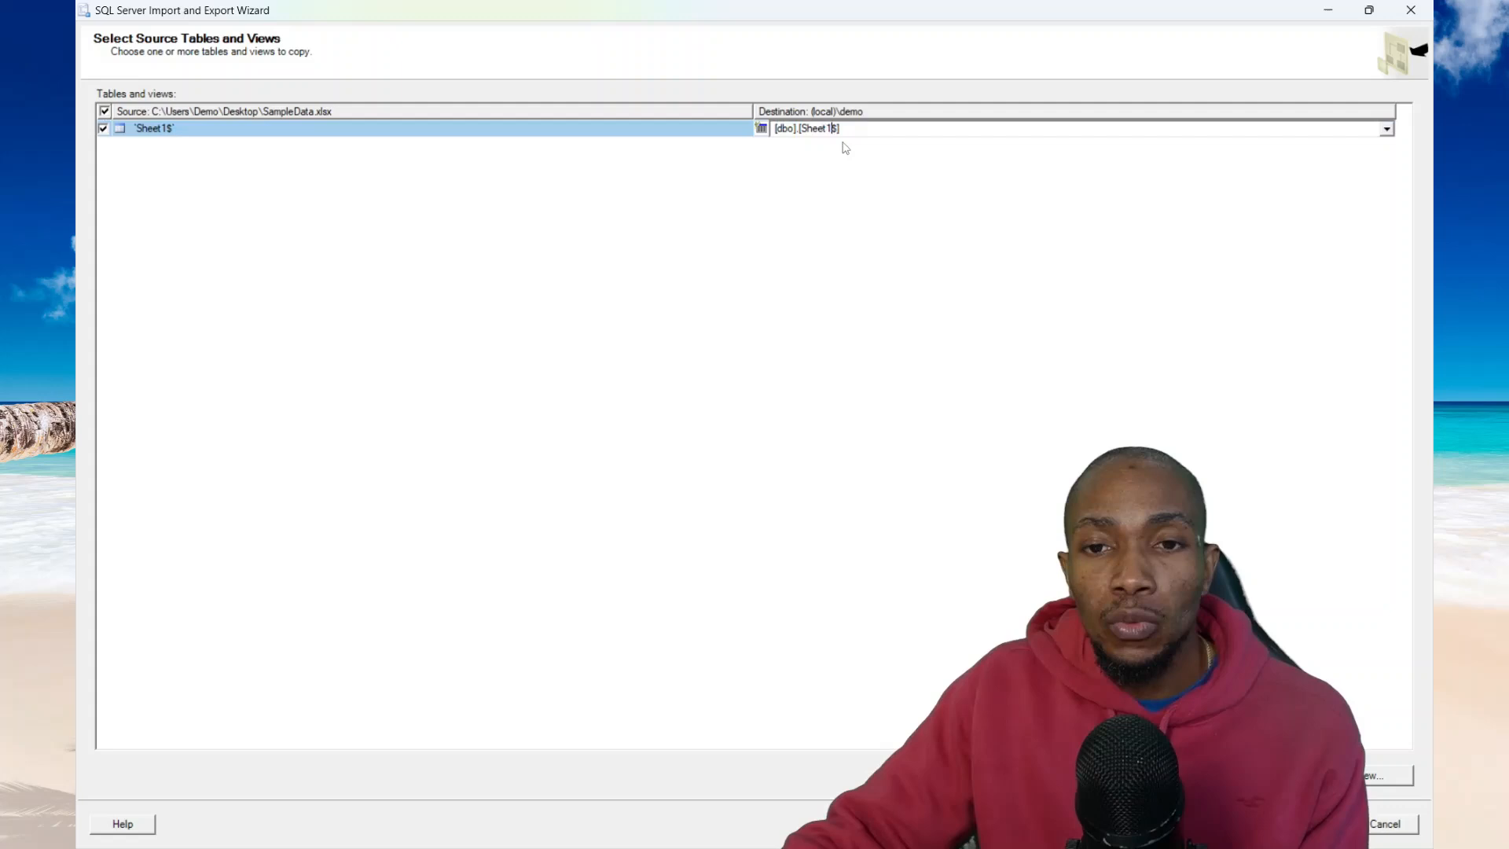
# Map Sheet1$ to a new [dbo].[DataImported] table, accept the column mappings and reach the summary page
pyautogui.doubleClick(817, 128)
pyautogui.write('DataImported')
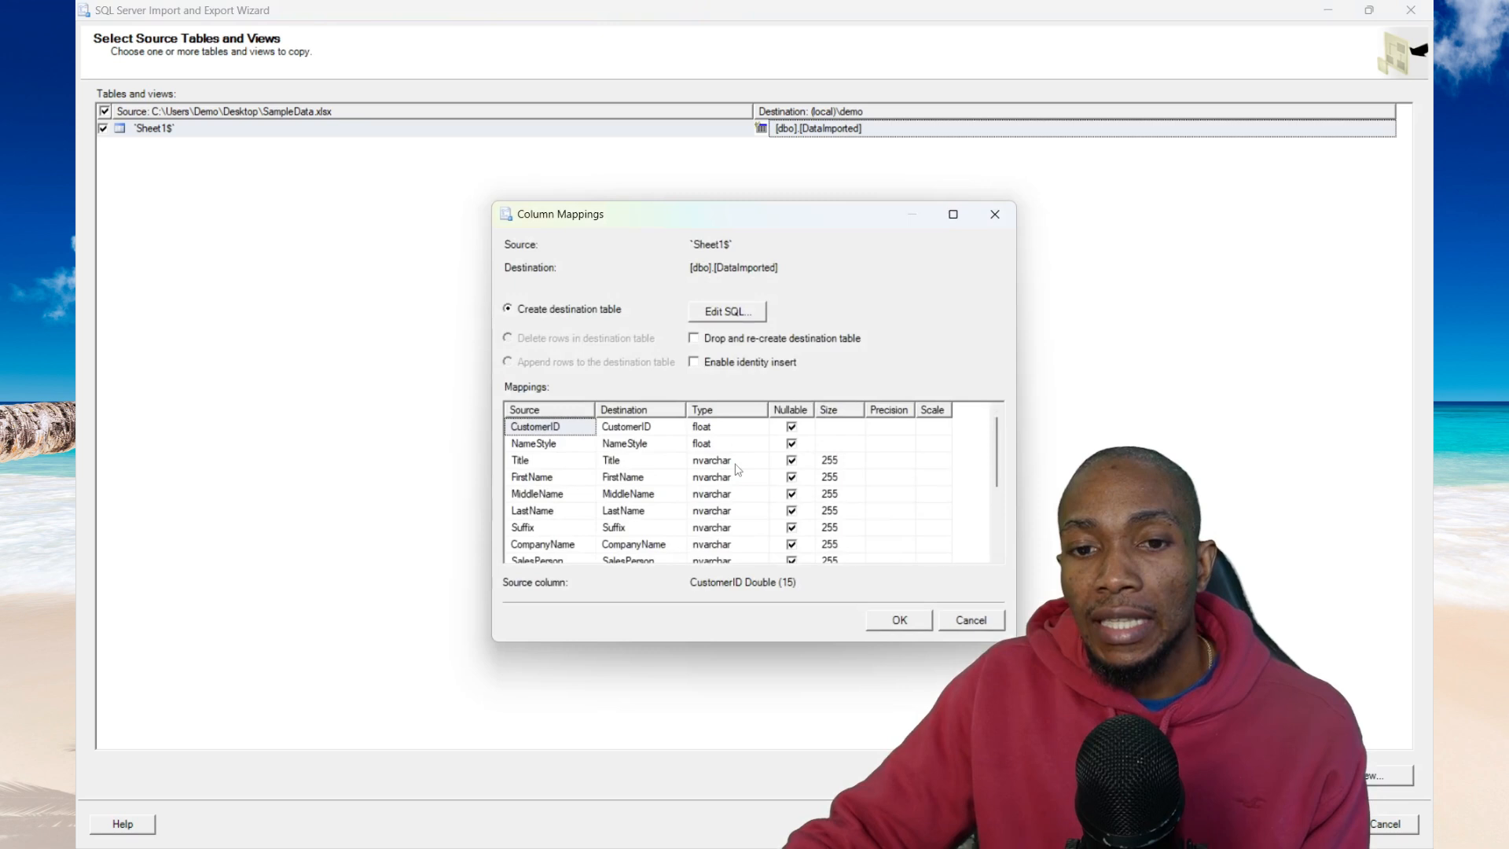
pyautogui.scroll(-3)
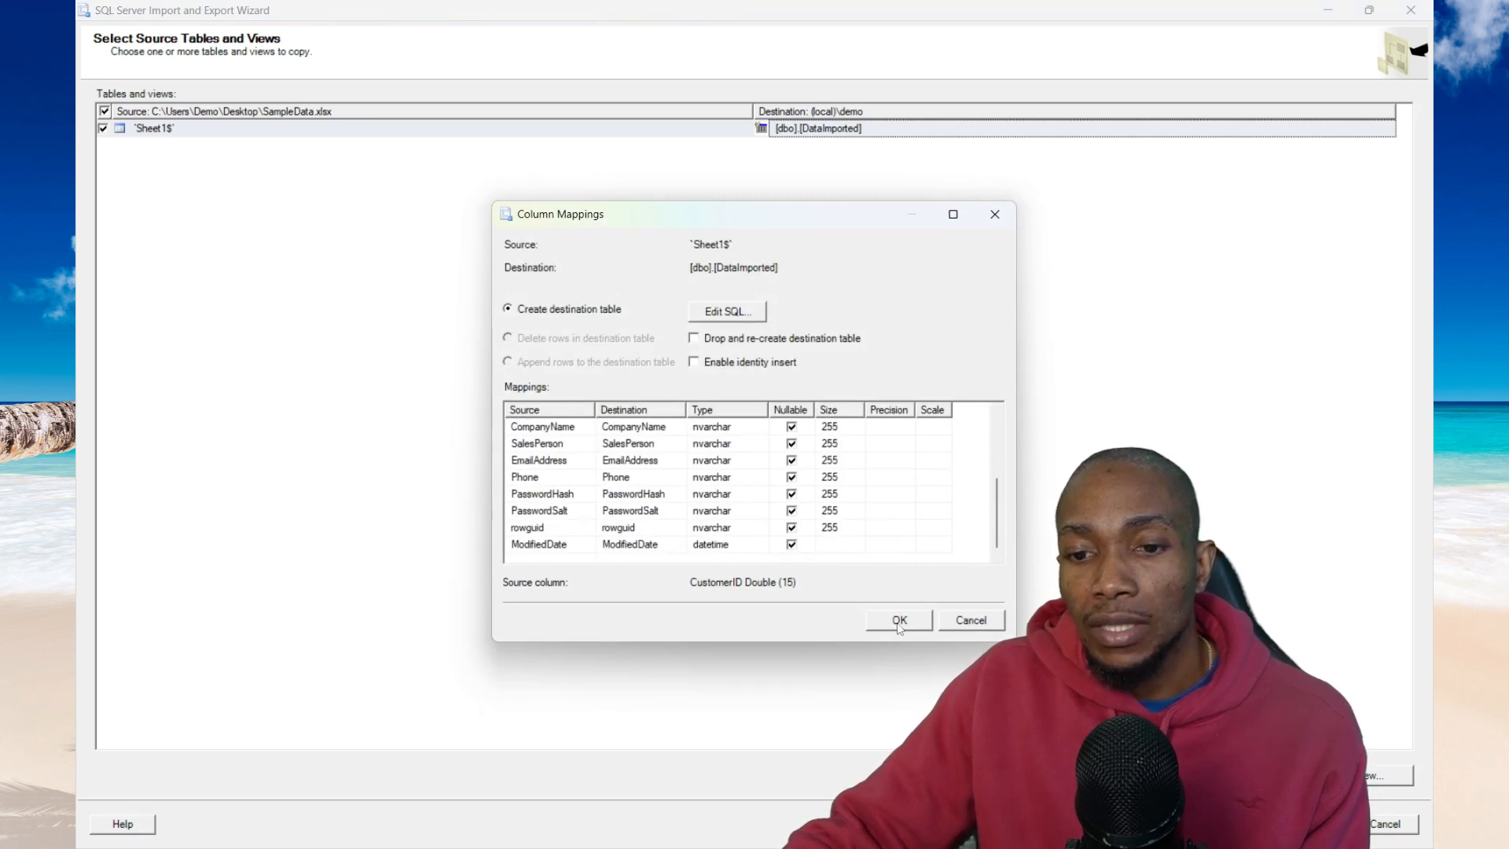
pyautogui.click(898, 619)
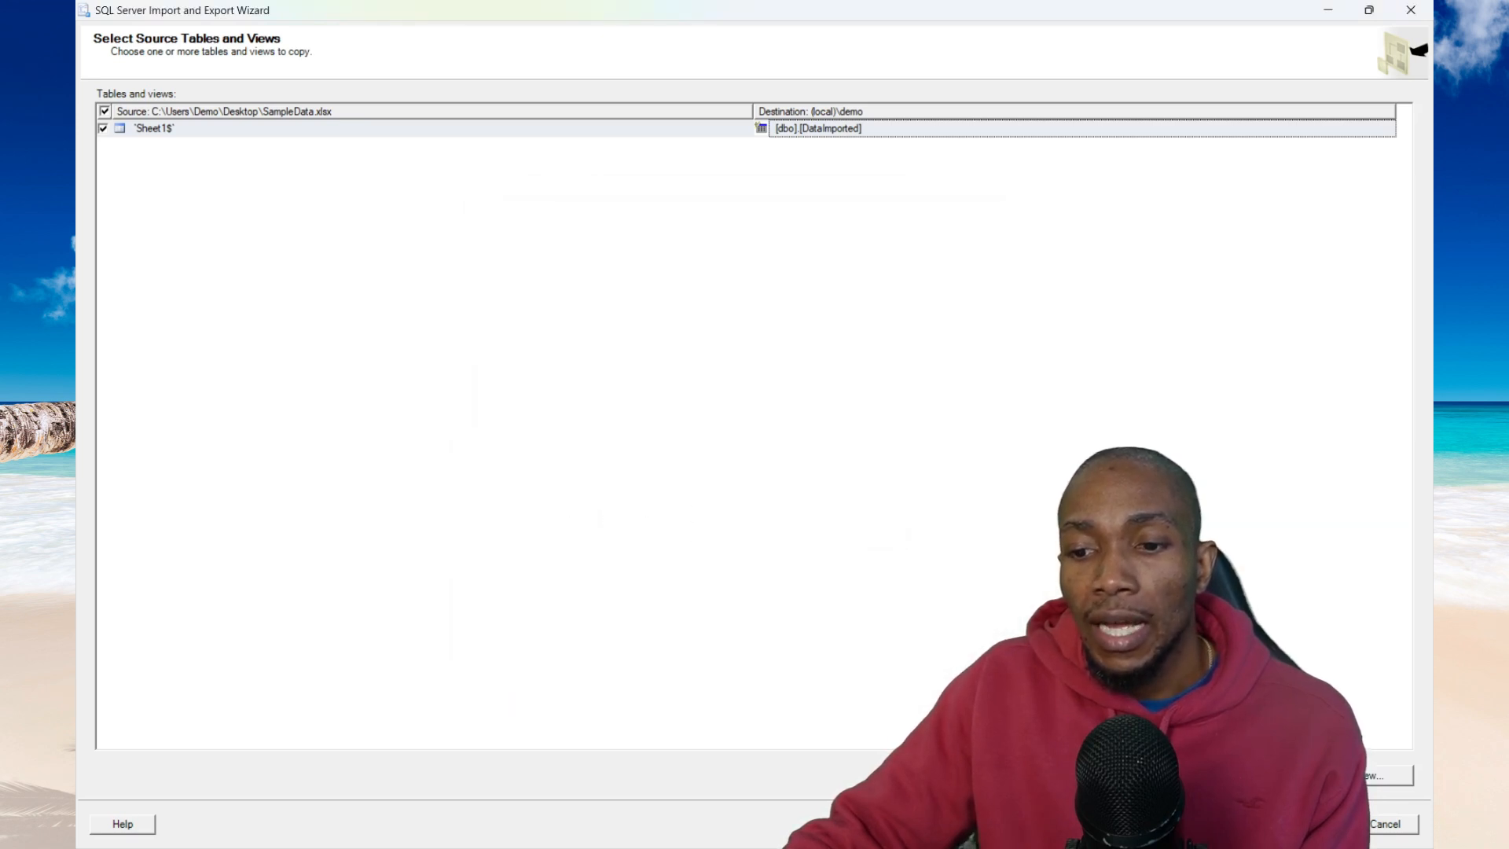
pyautogui.click(1374, 775)
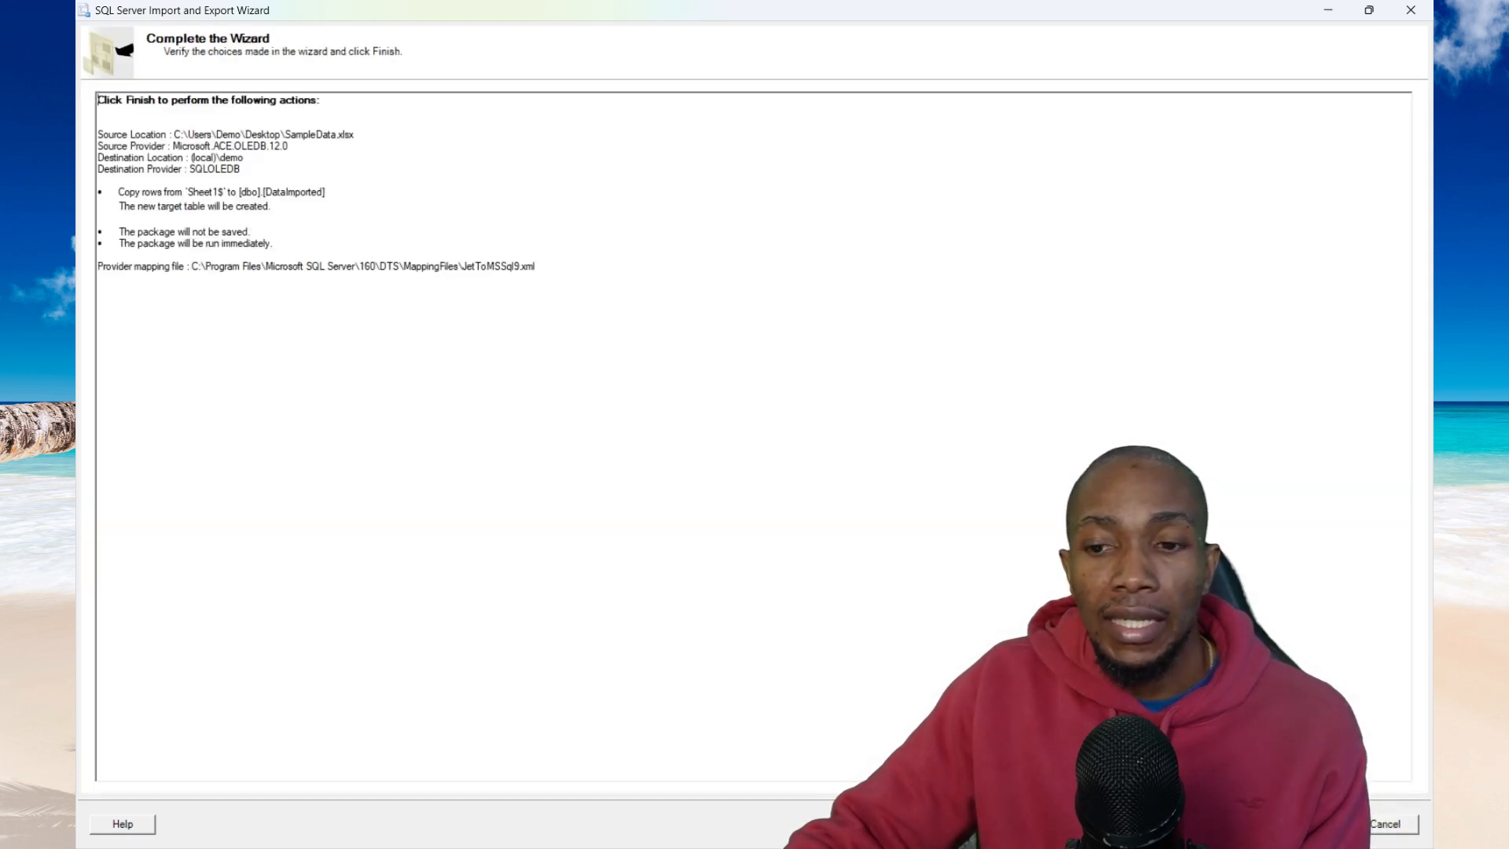
# Finish the wizard so the Sheet1$ rows are copied into dbo.DataImported
pyautogui.click(1385, 822)
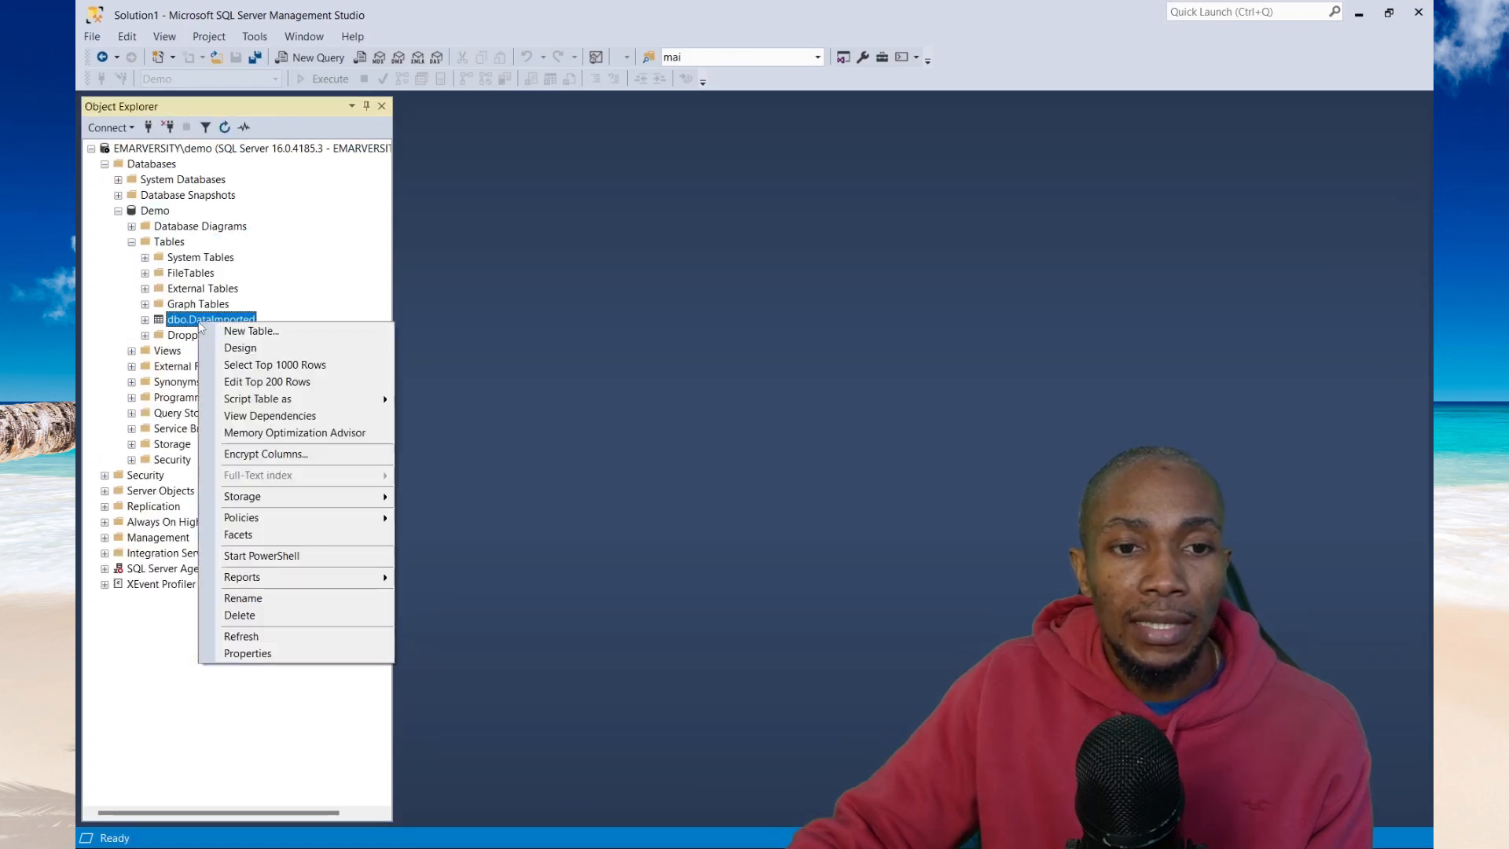
# Run Select Top 1000 Rows on dbo.DataImported, returning the 847 imported customer rows
pyautogui.click(273, 363)
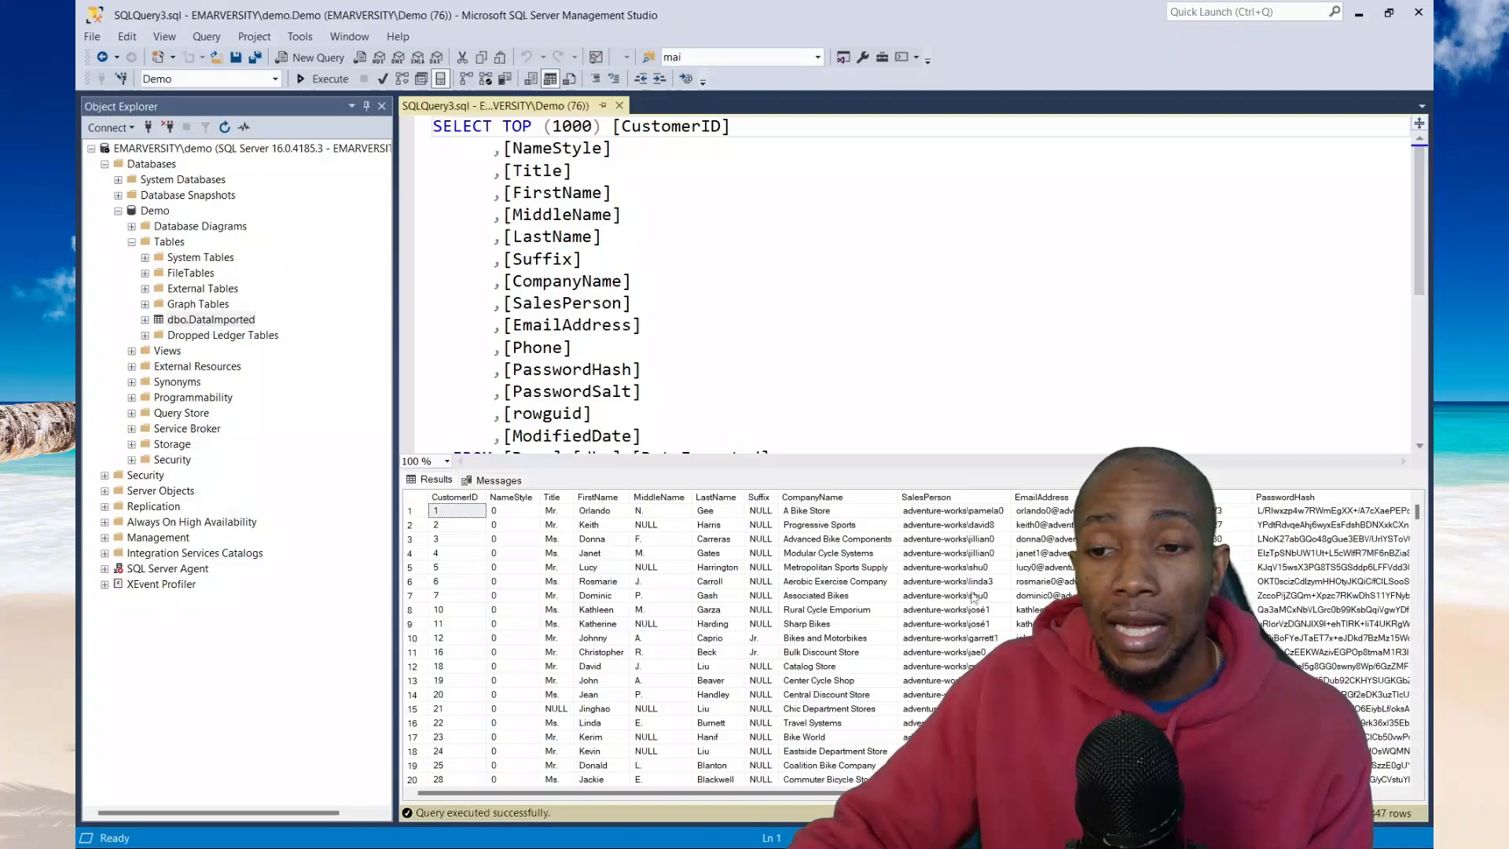
pyautogui.scroll(-3)
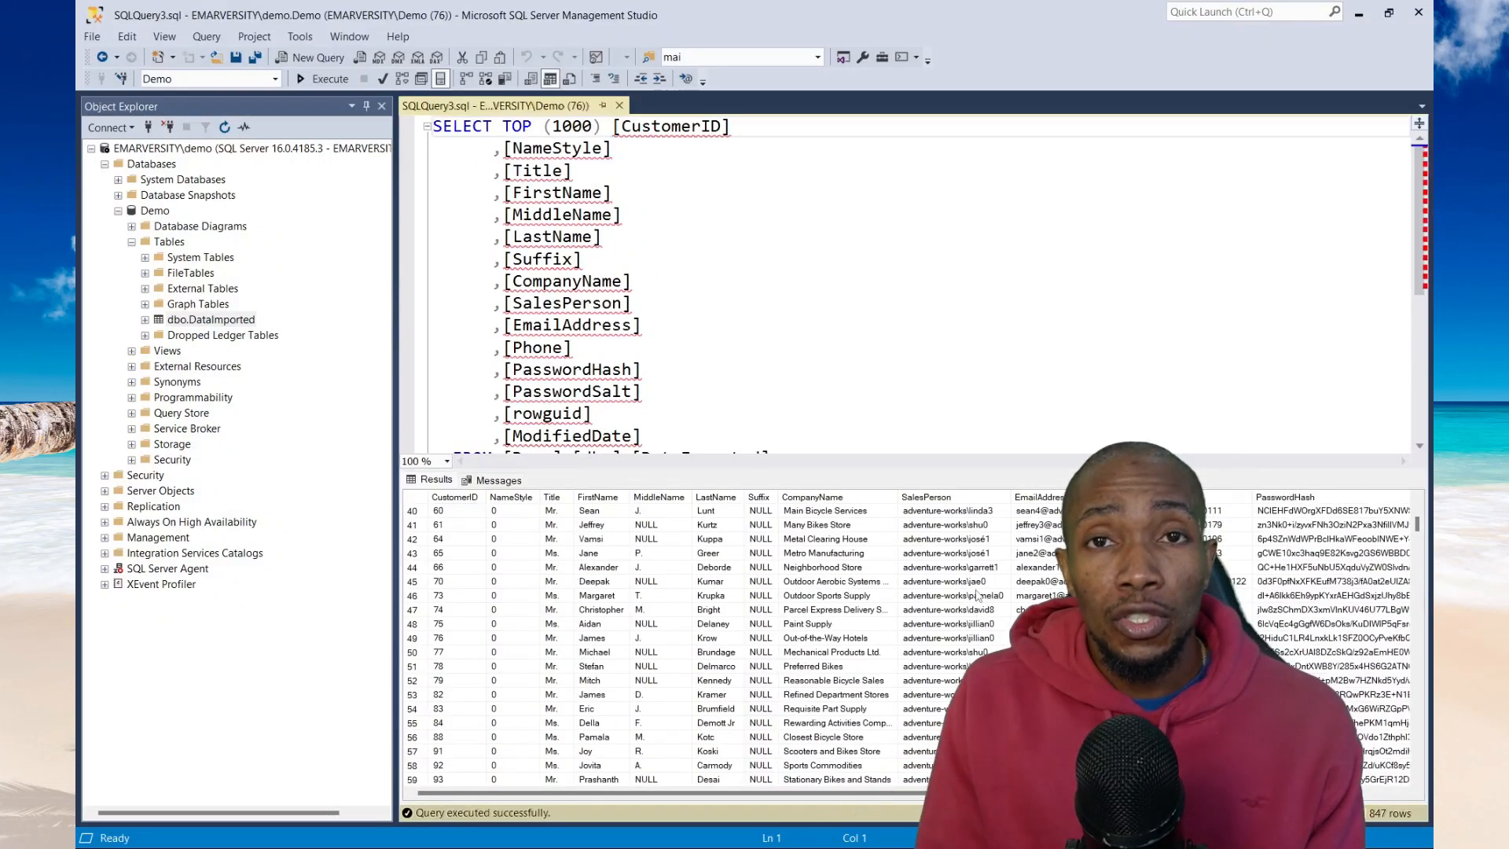